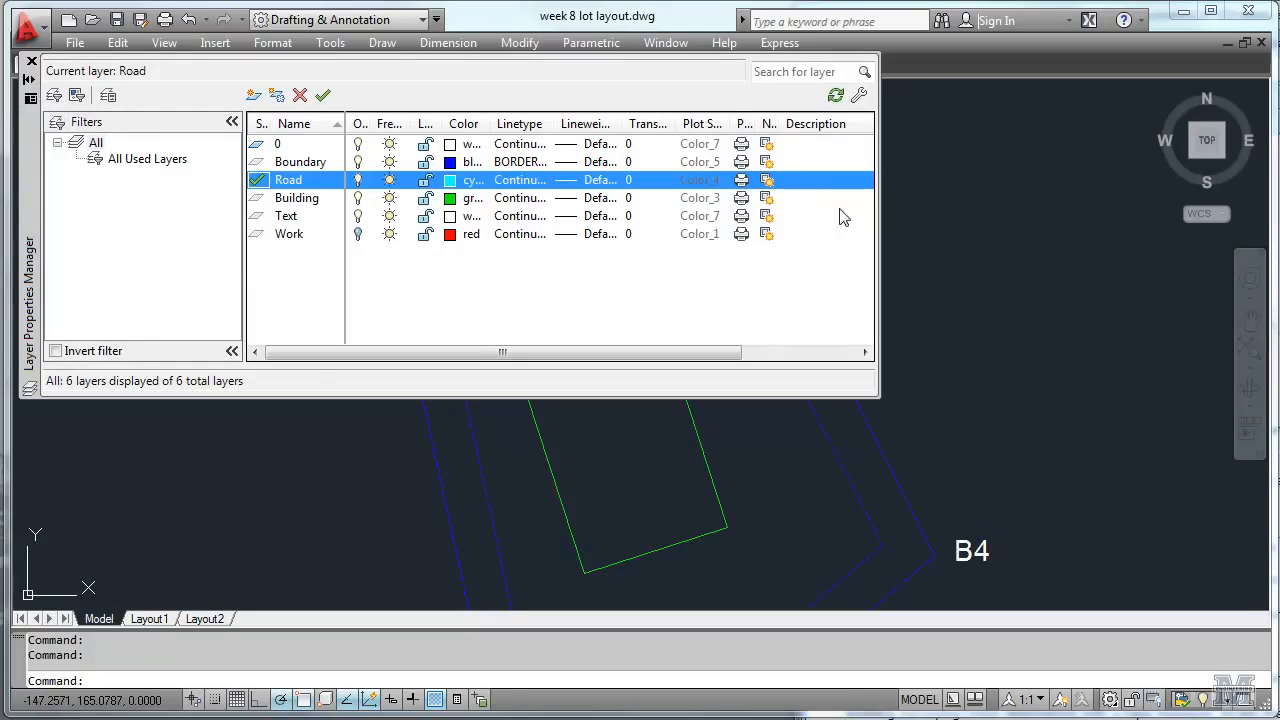
- Close the Layer Properties Manager with Road as the current layer
click(31, 61)
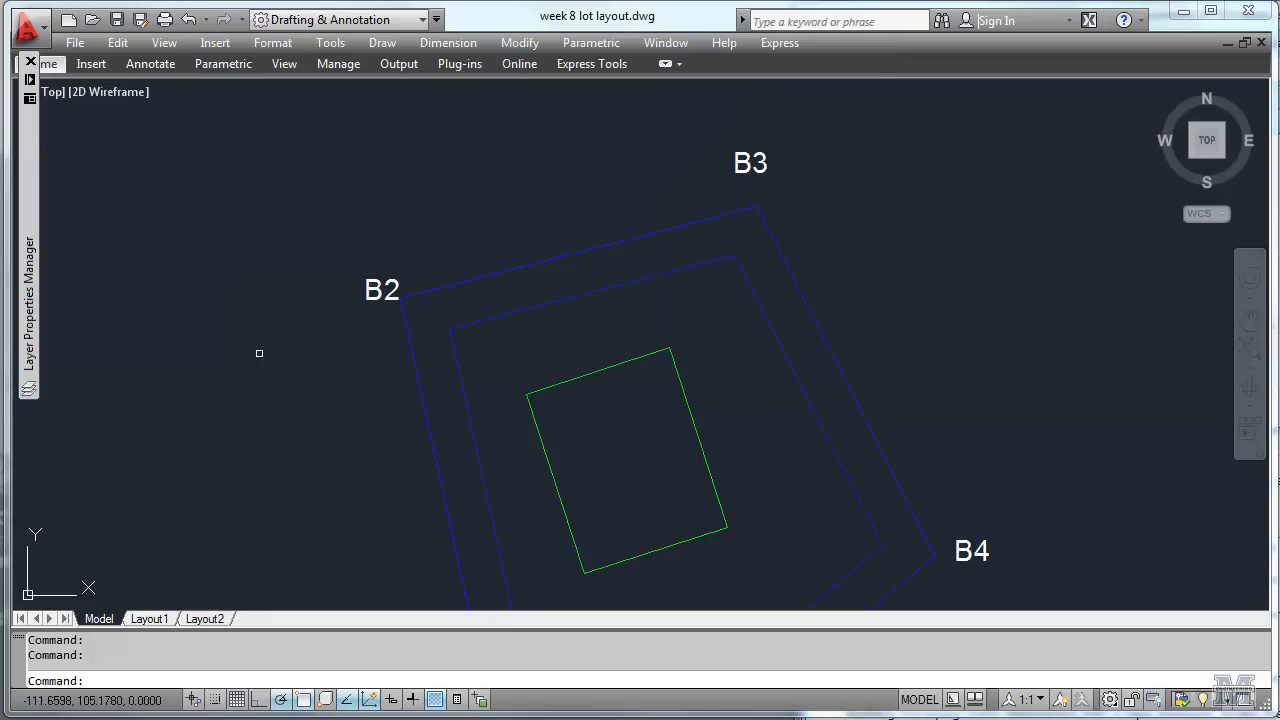
mouse_move(275, 392)
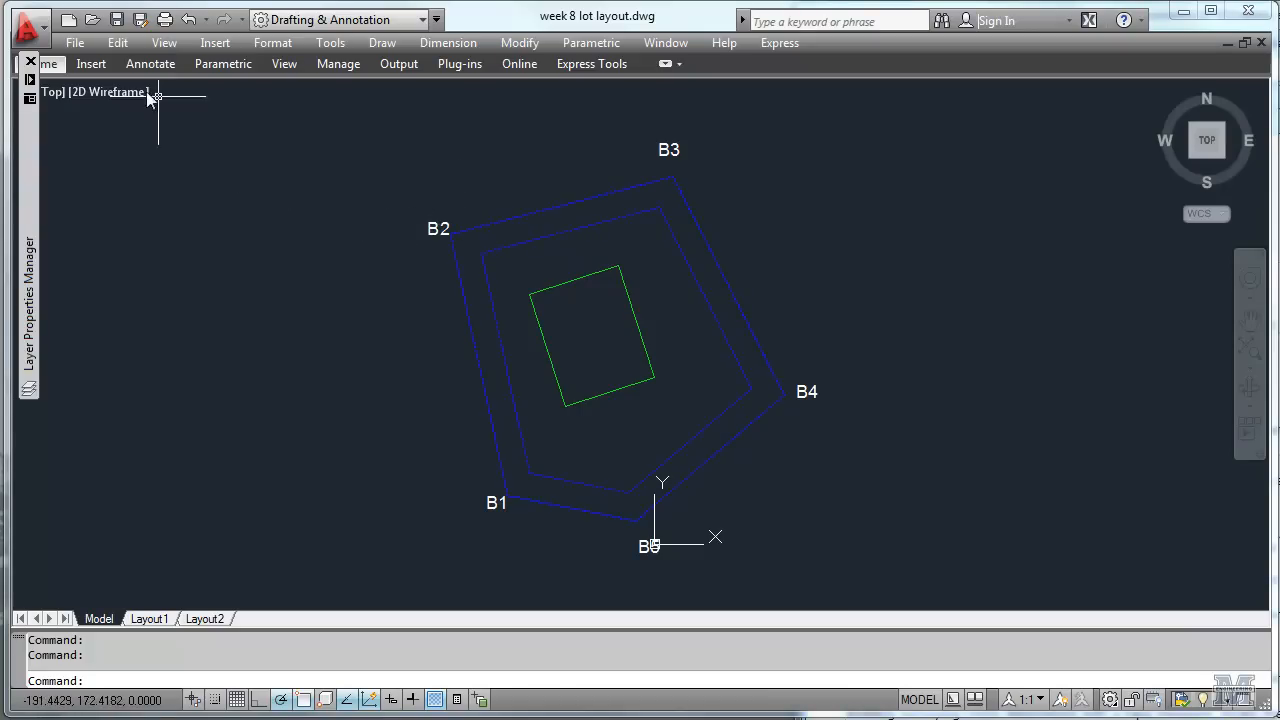
- Draw a Road line along the B1–B2 edge and move it 20 units outward from its midpoint
click(382, 42)
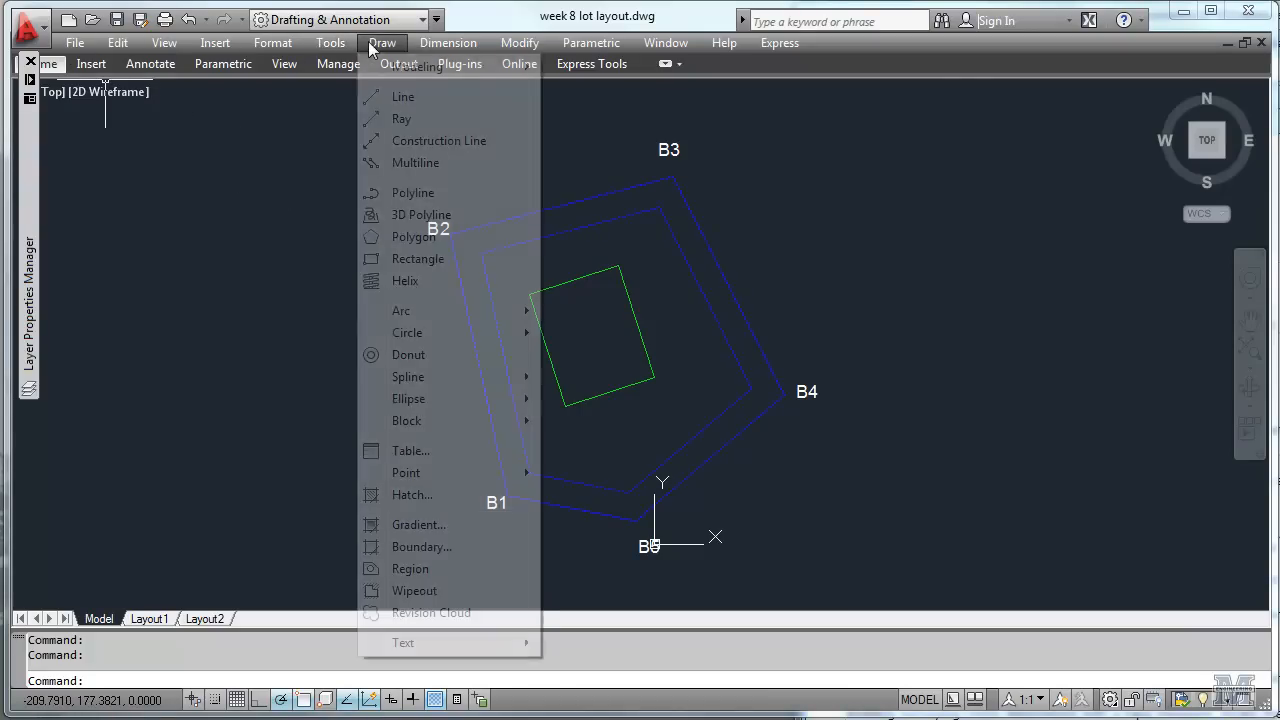
click(403, 96)
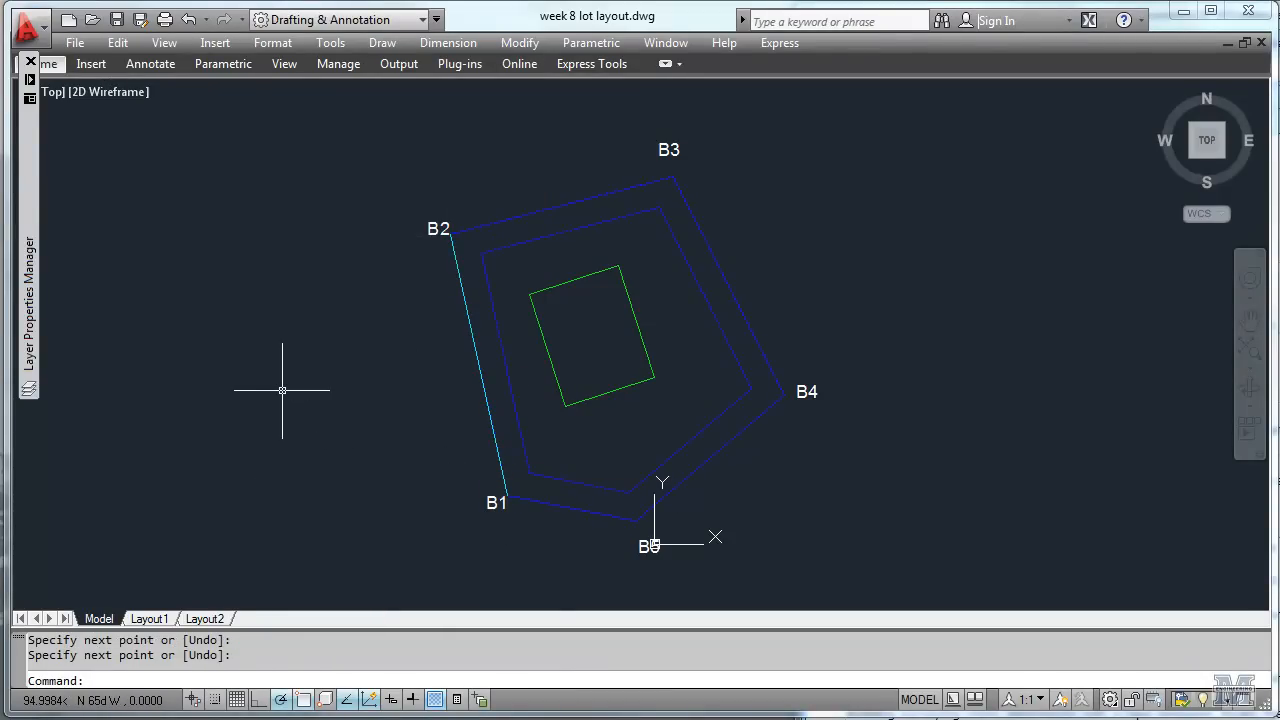
click(519, 42)
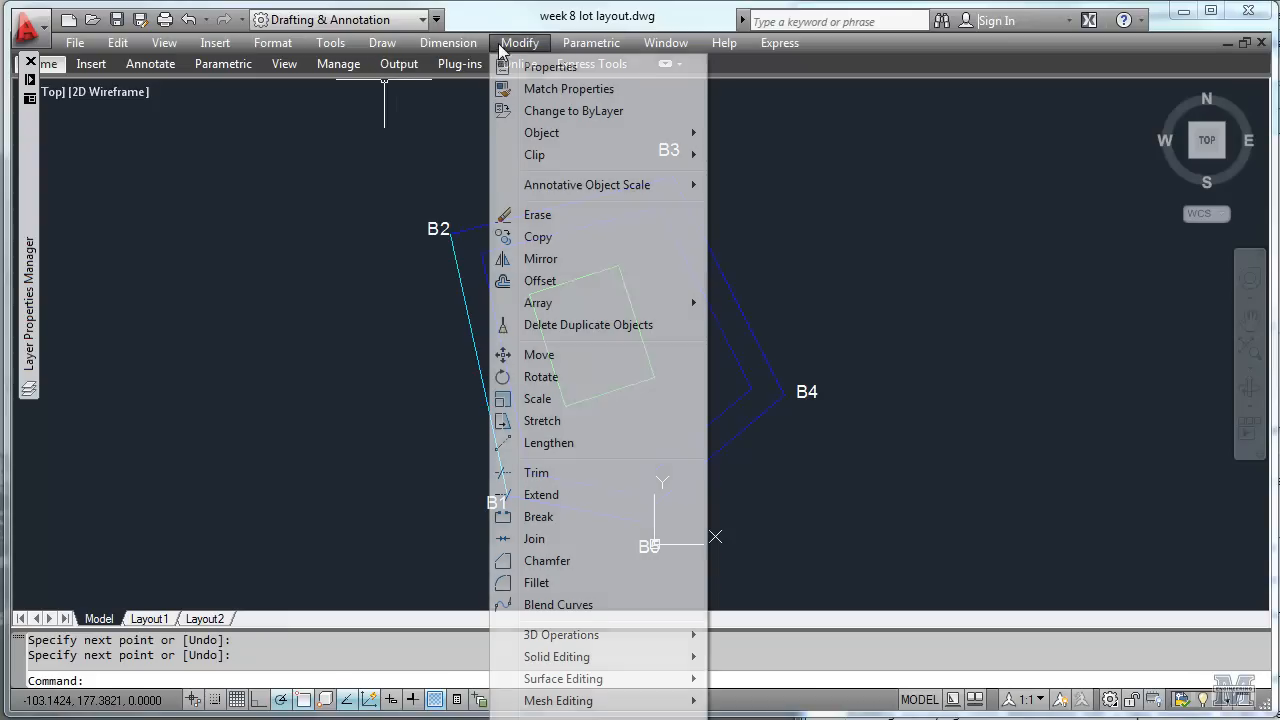
mouse_move(539, 237)
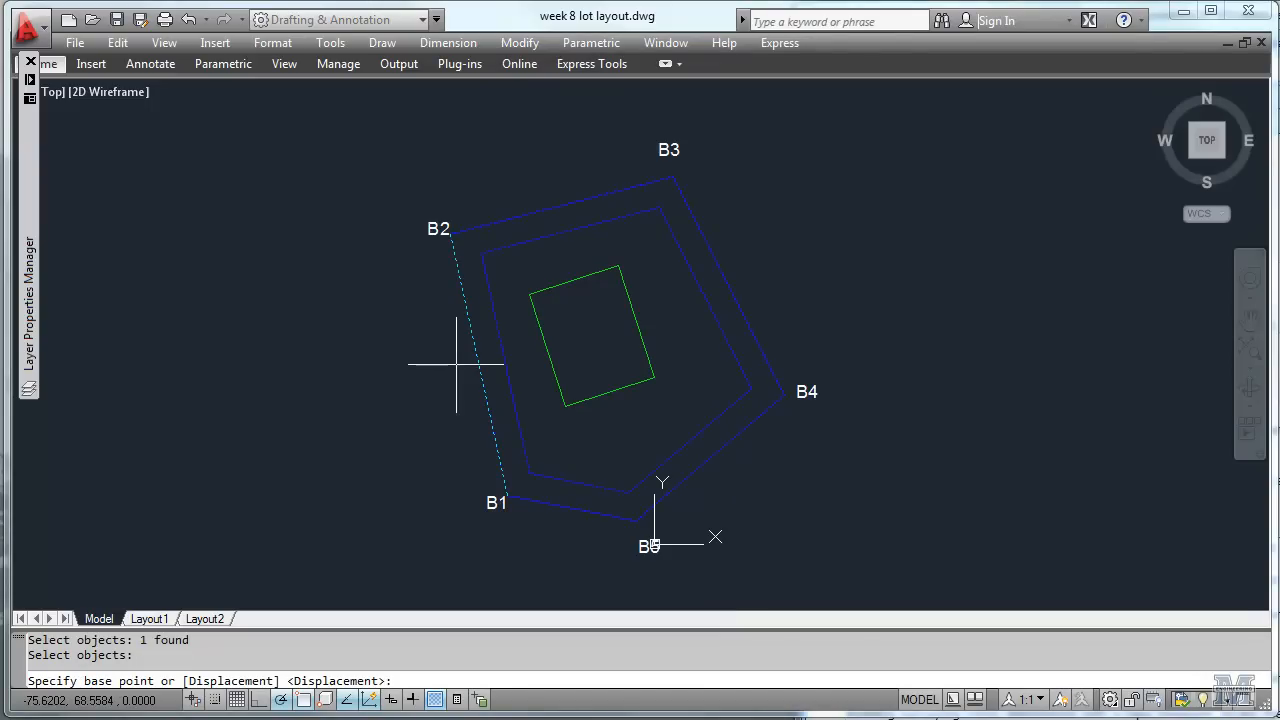
mouse_move(478, 364)
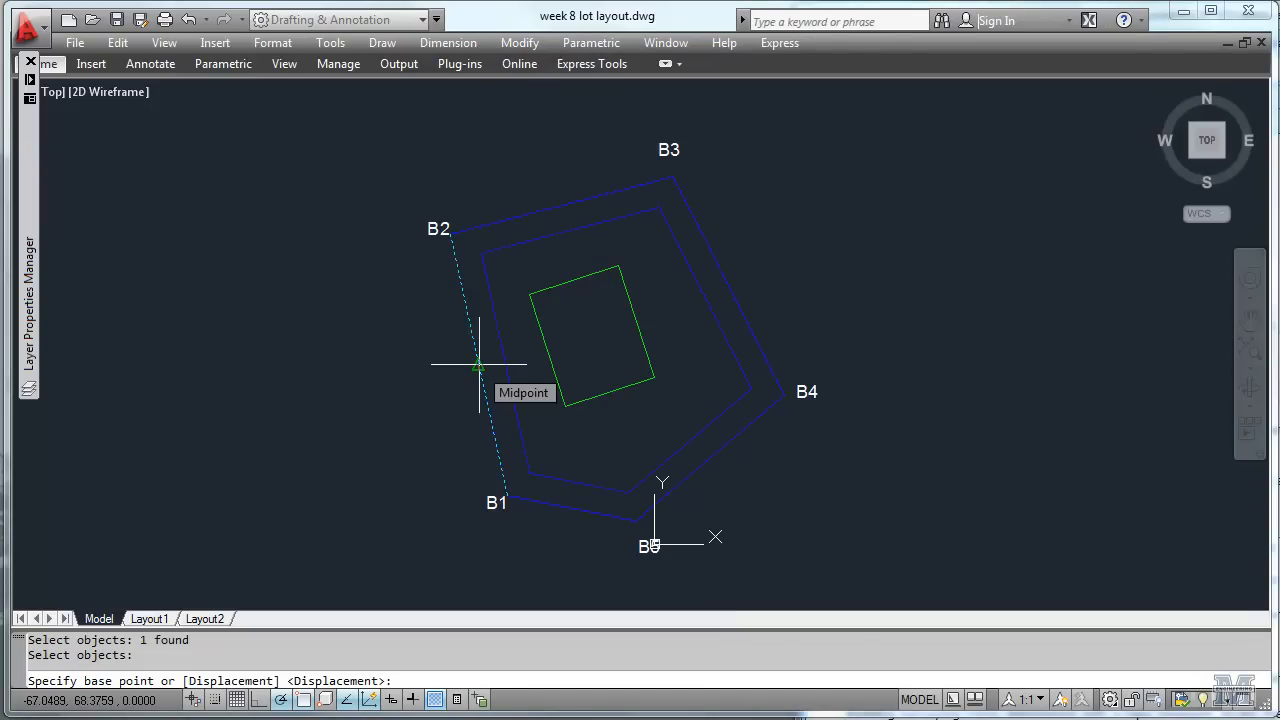
click(478, 363)
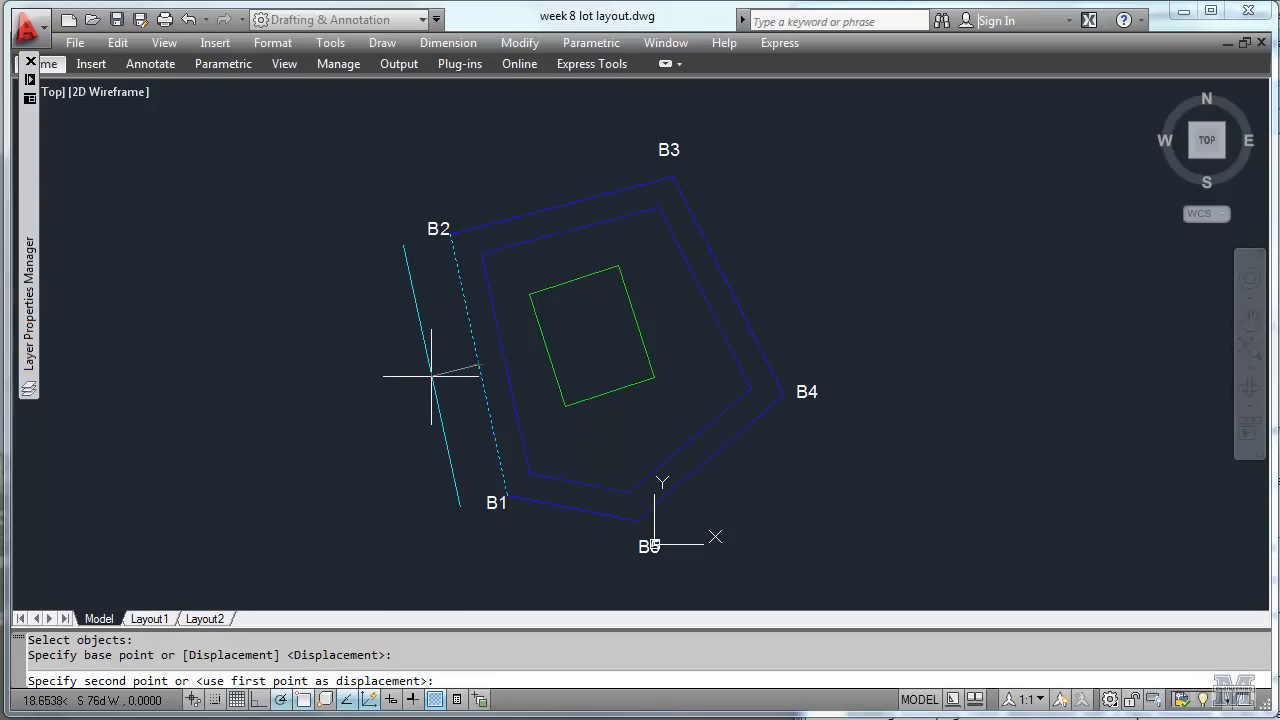
text(20)
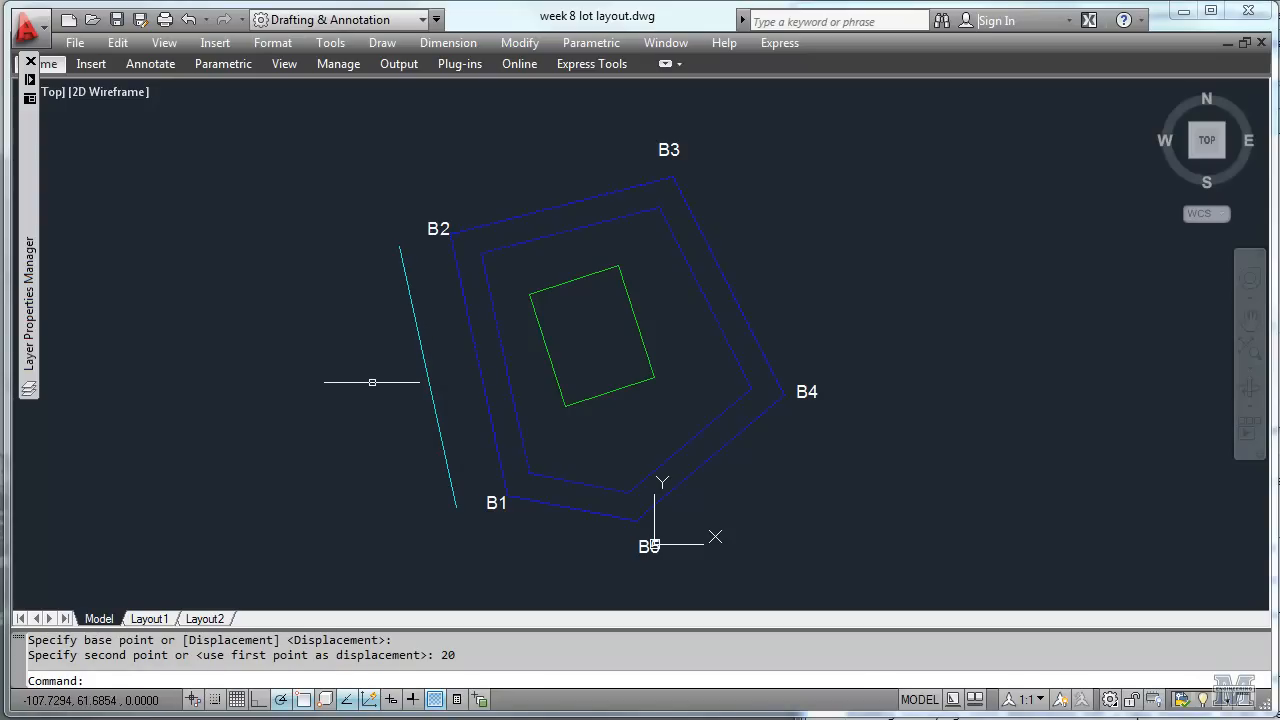
mouse_move(287, 262)
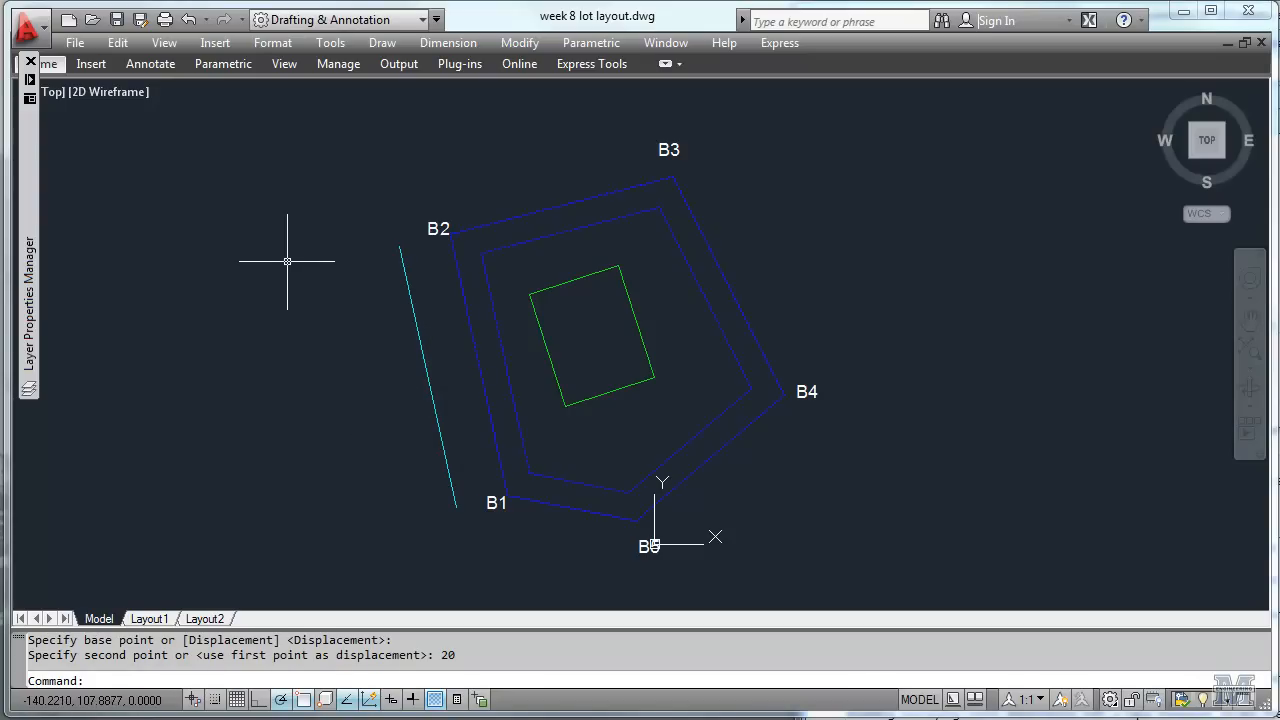
- Copy the road line 24 units beyond the first to form the second road edge
click(519, 42)
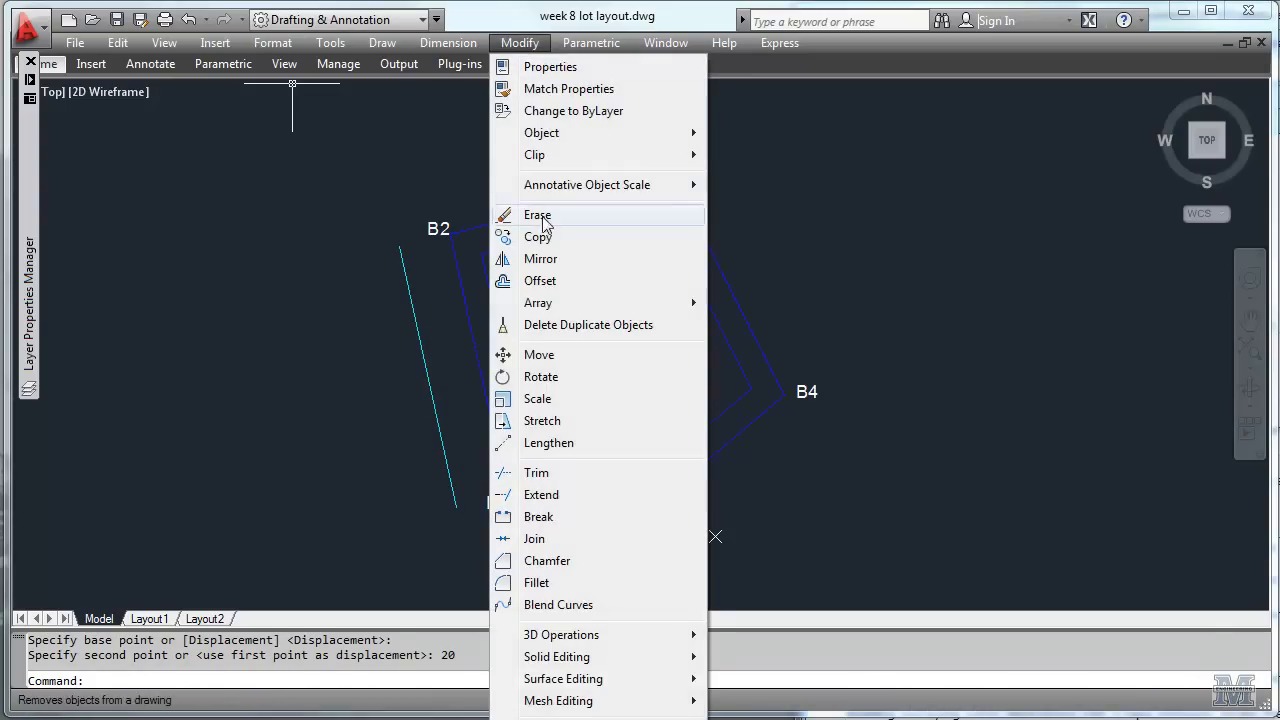
click(538, 236)
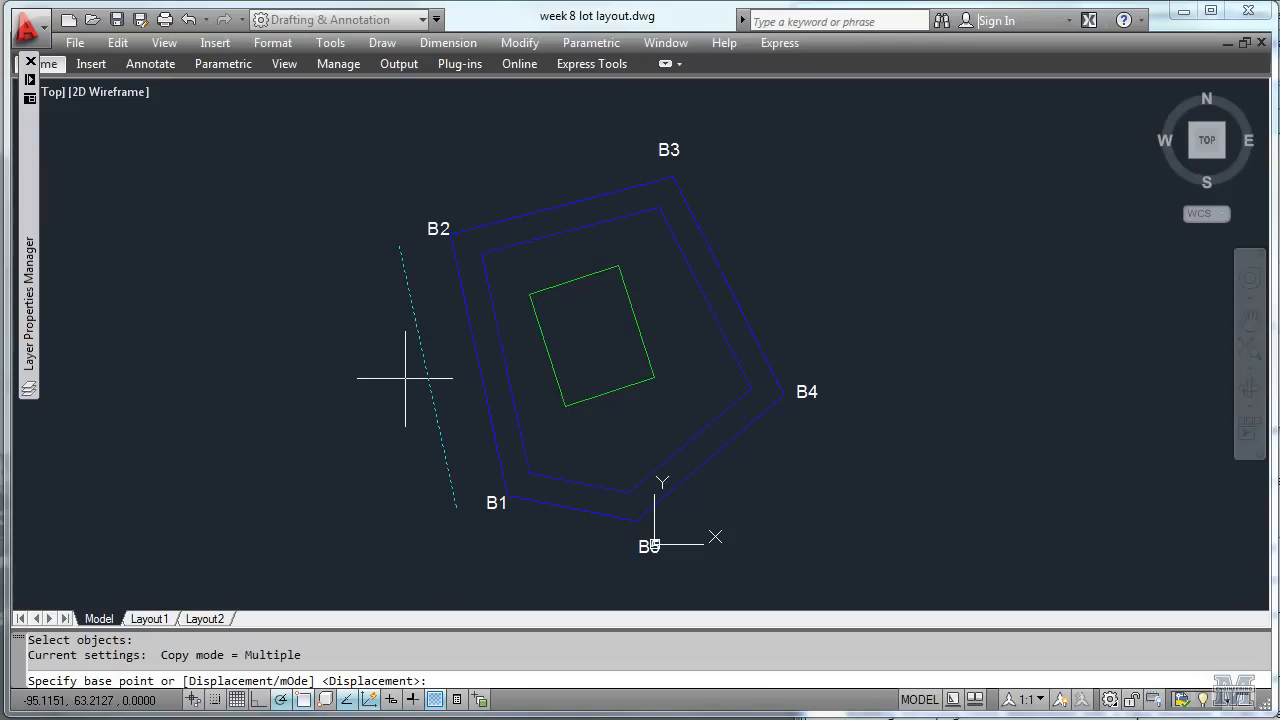
mouse_move(425, 175)
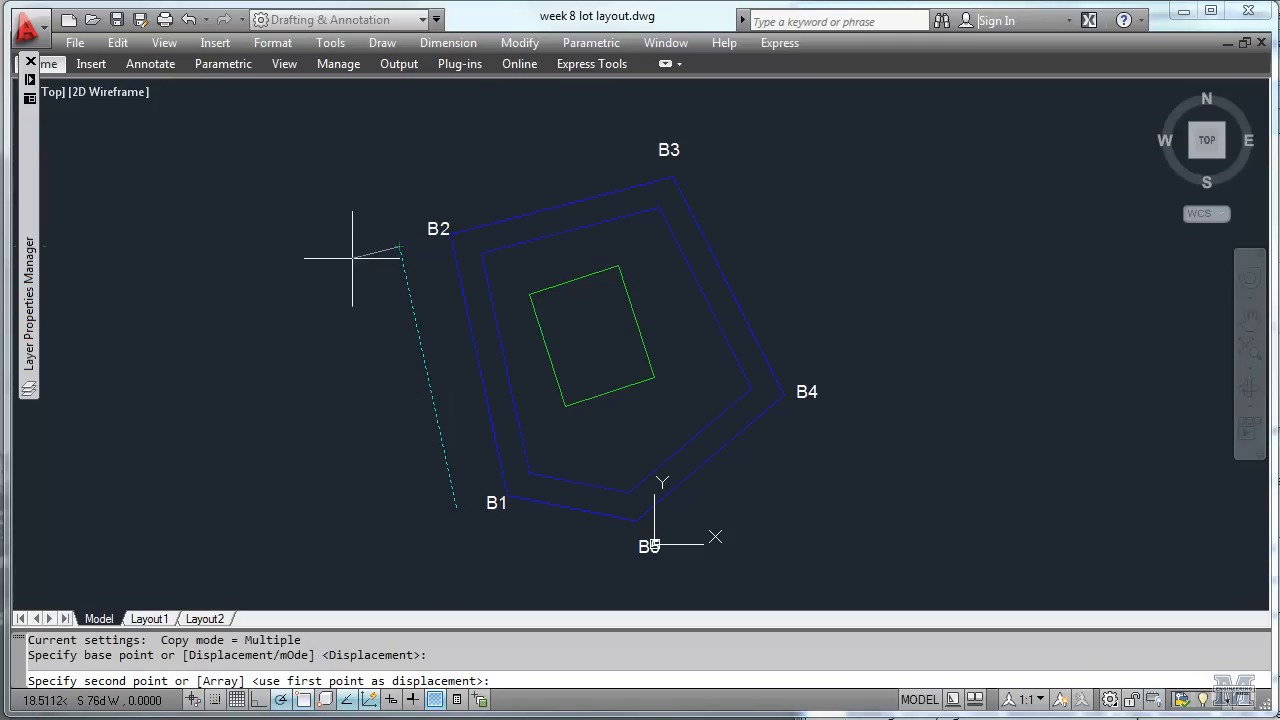
mouse_move(343, 260)
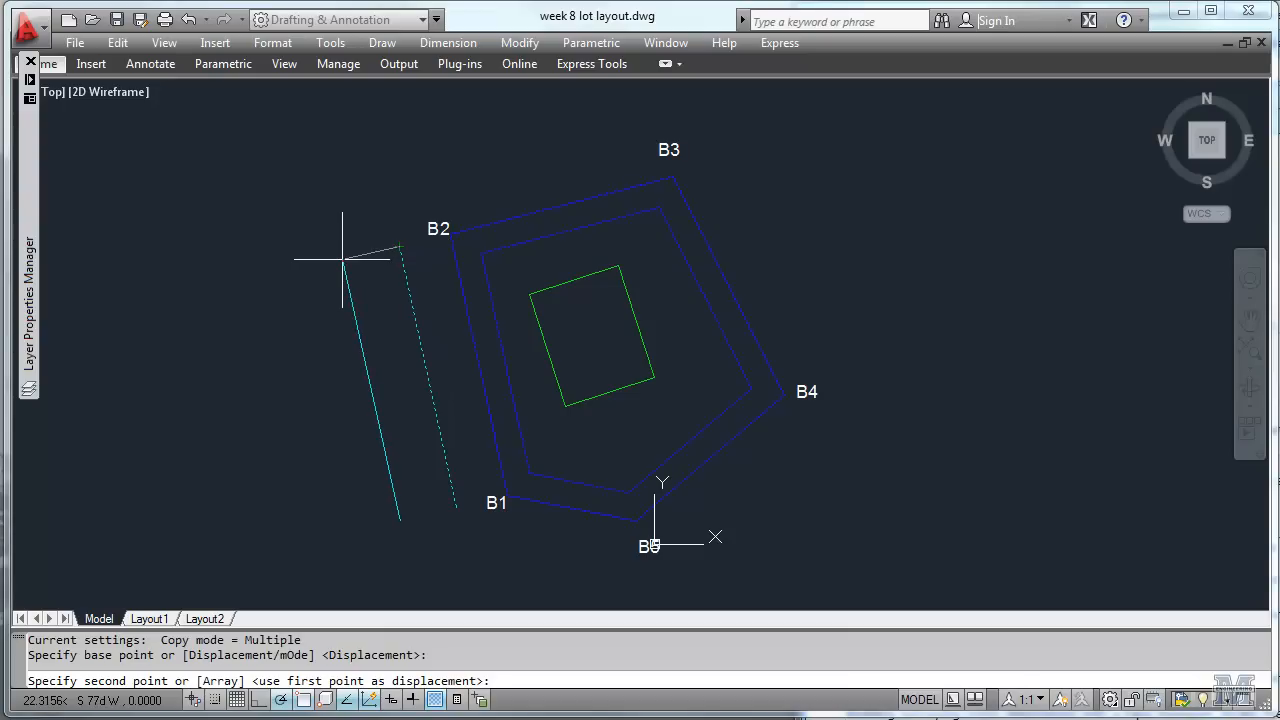
text(24)
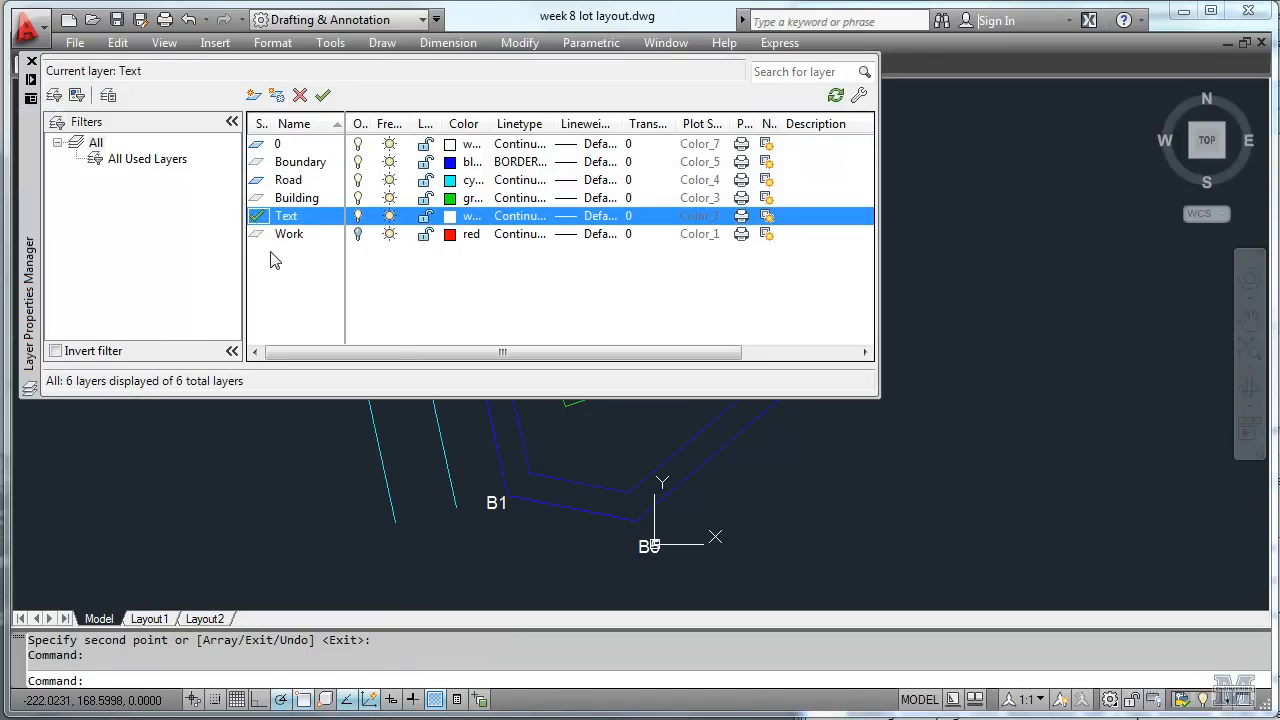
- Close the layer list with Text current and place the street label '100 OCEAN AVE' between the road lines
click(31, 61)
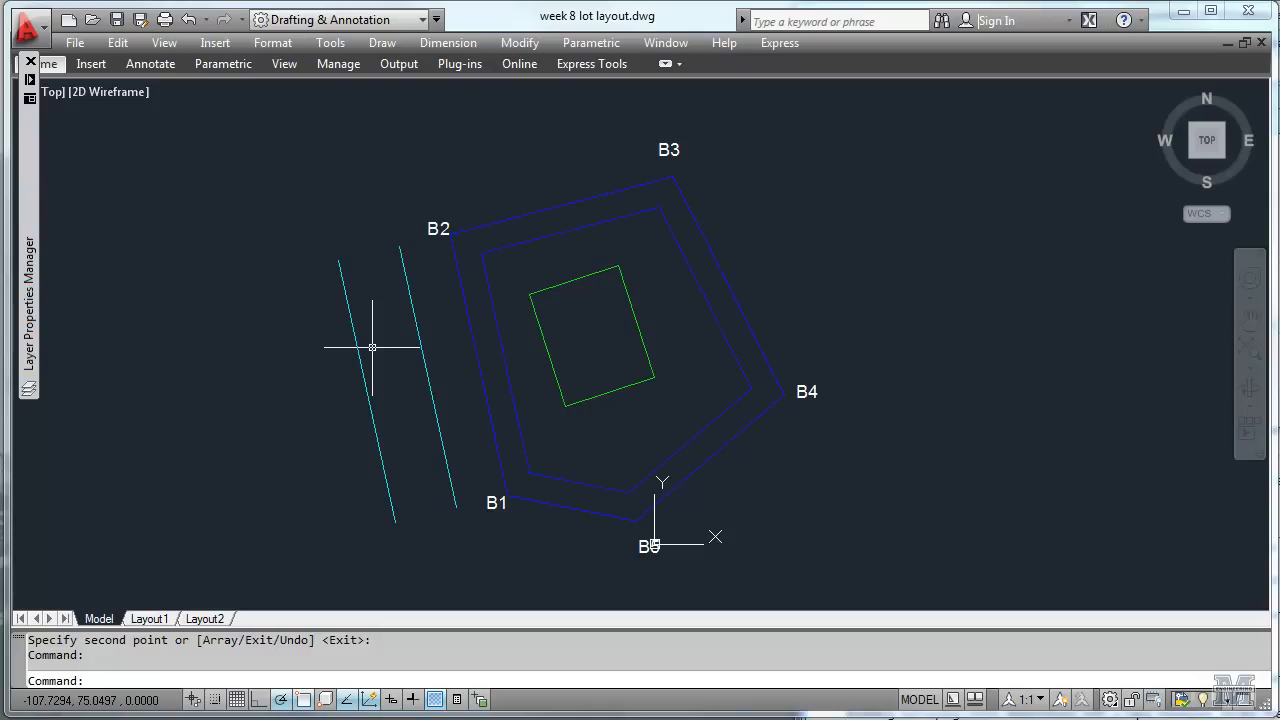
mouse_move(201, 123)
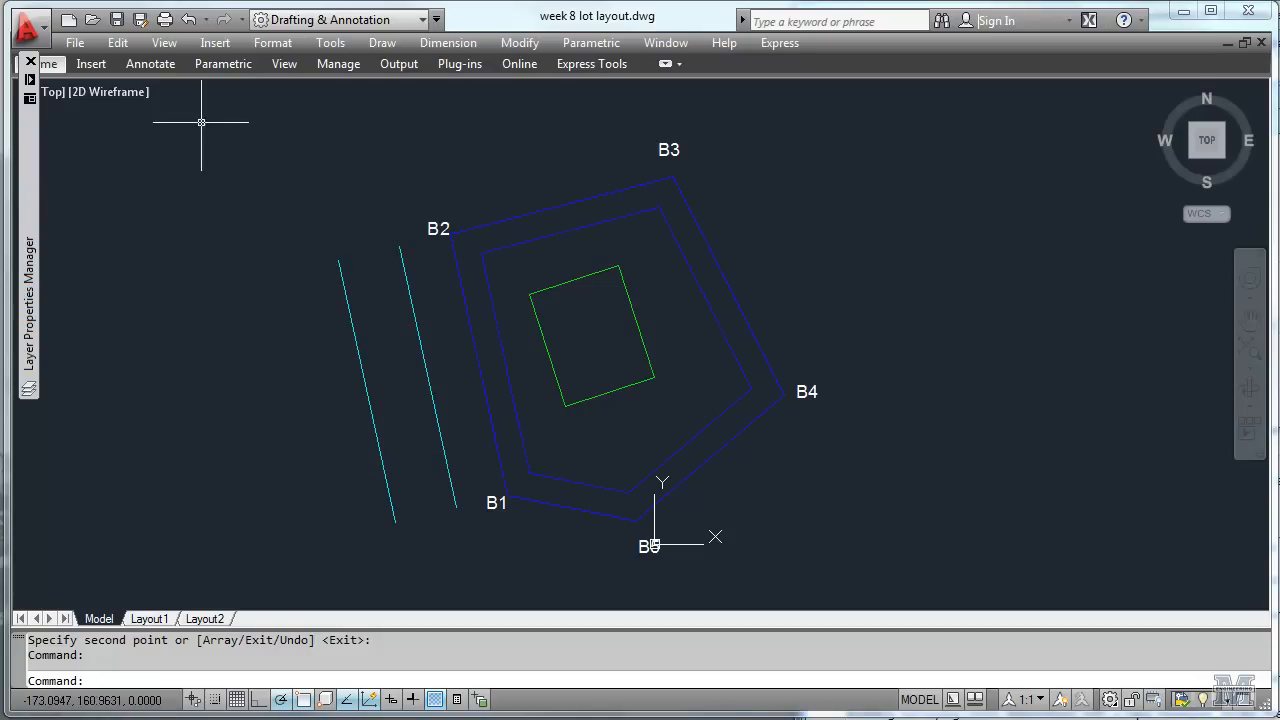
mouse_move(398, 64)
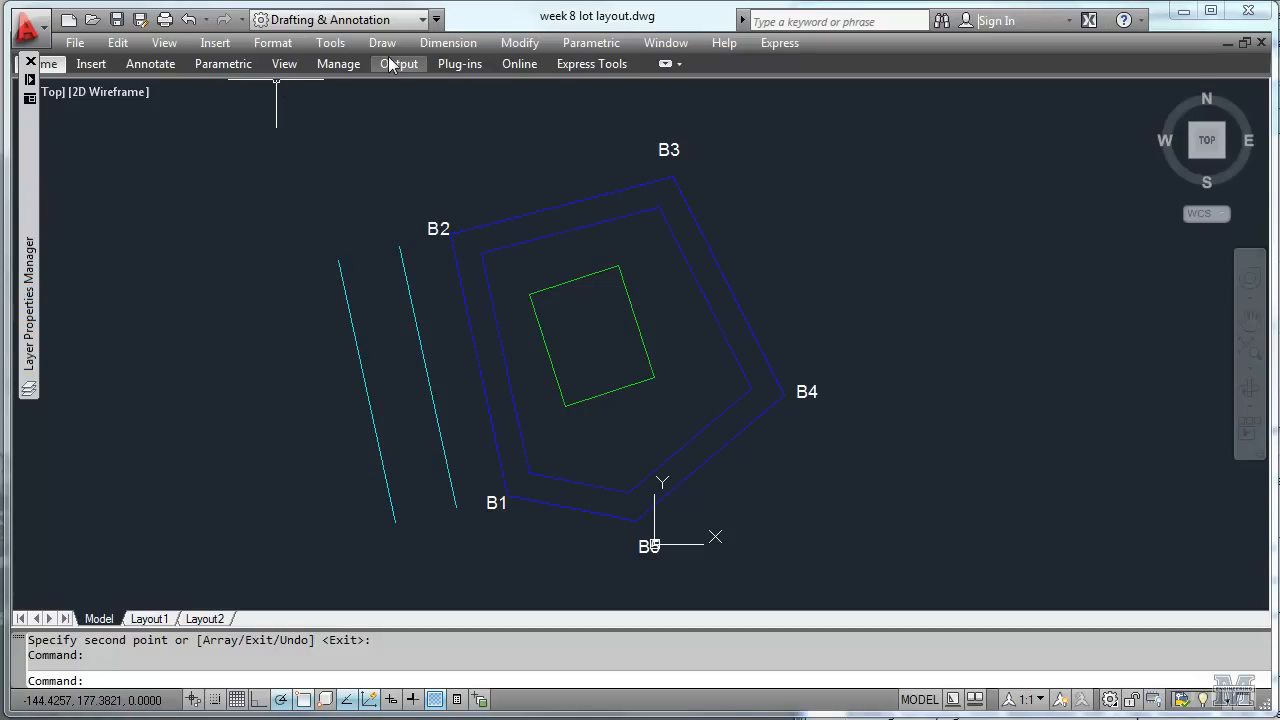
click(382, 42)
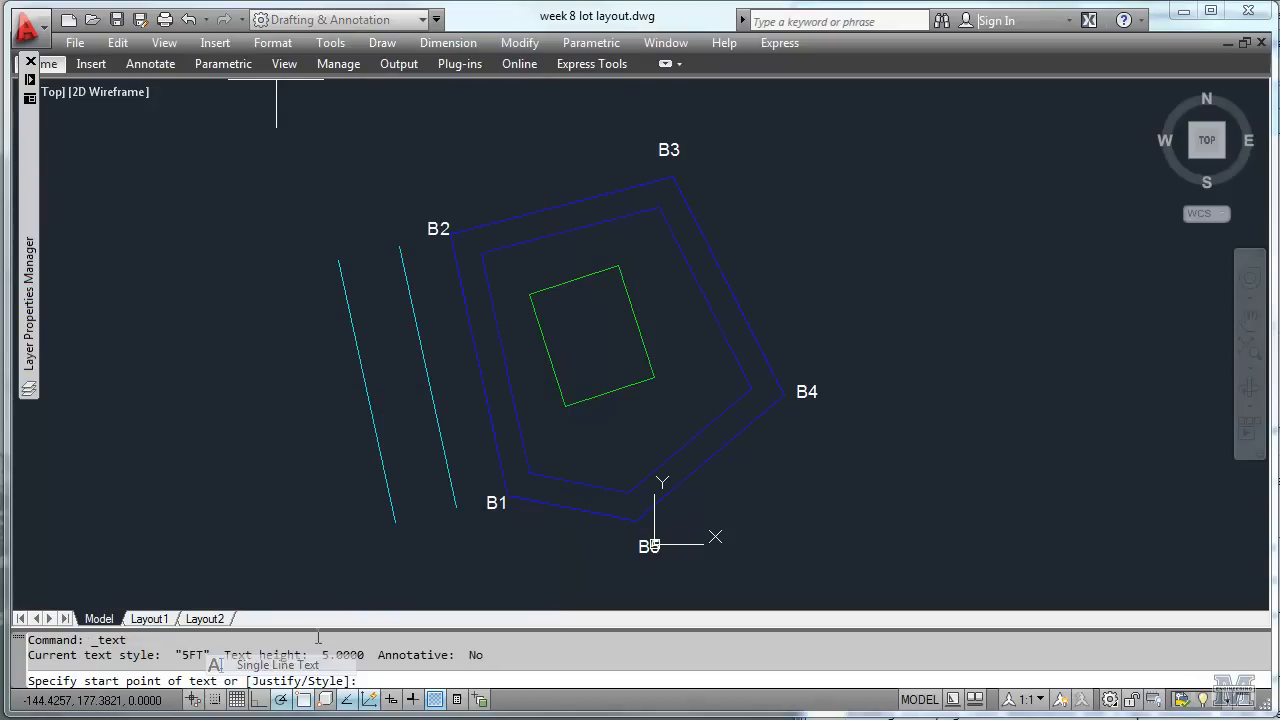
mouse_move(230, 405)
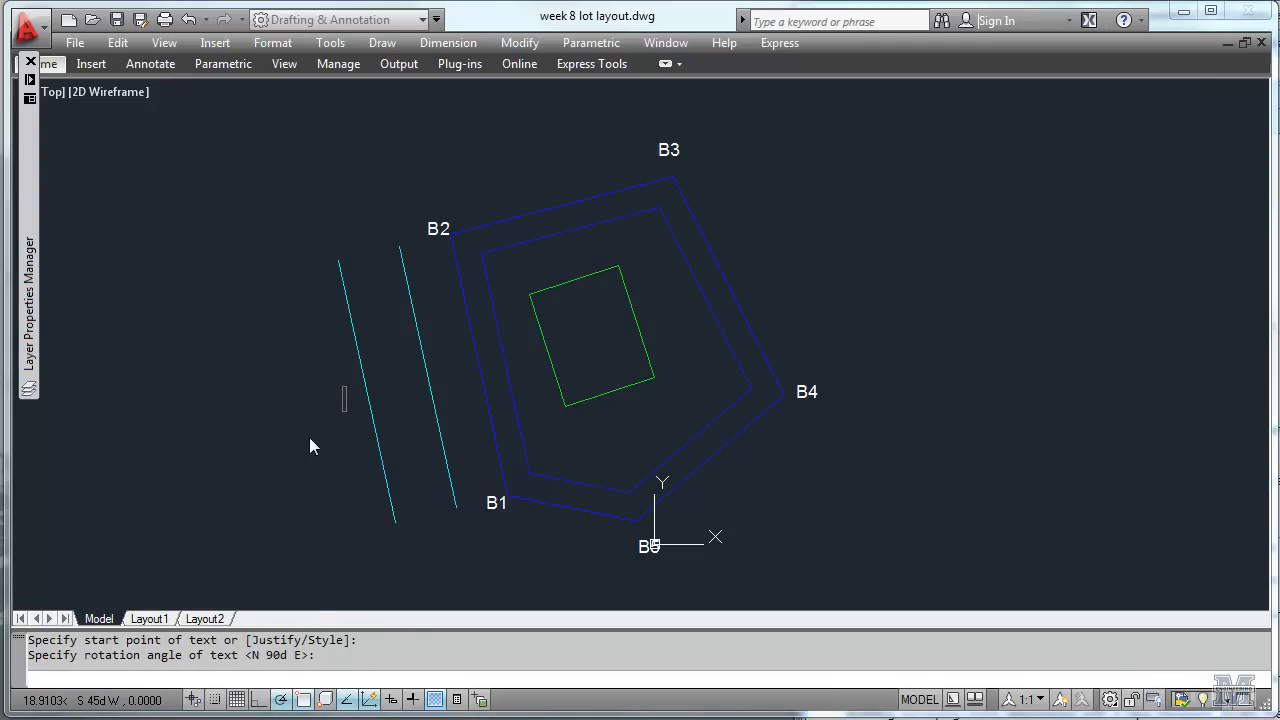
text(100)
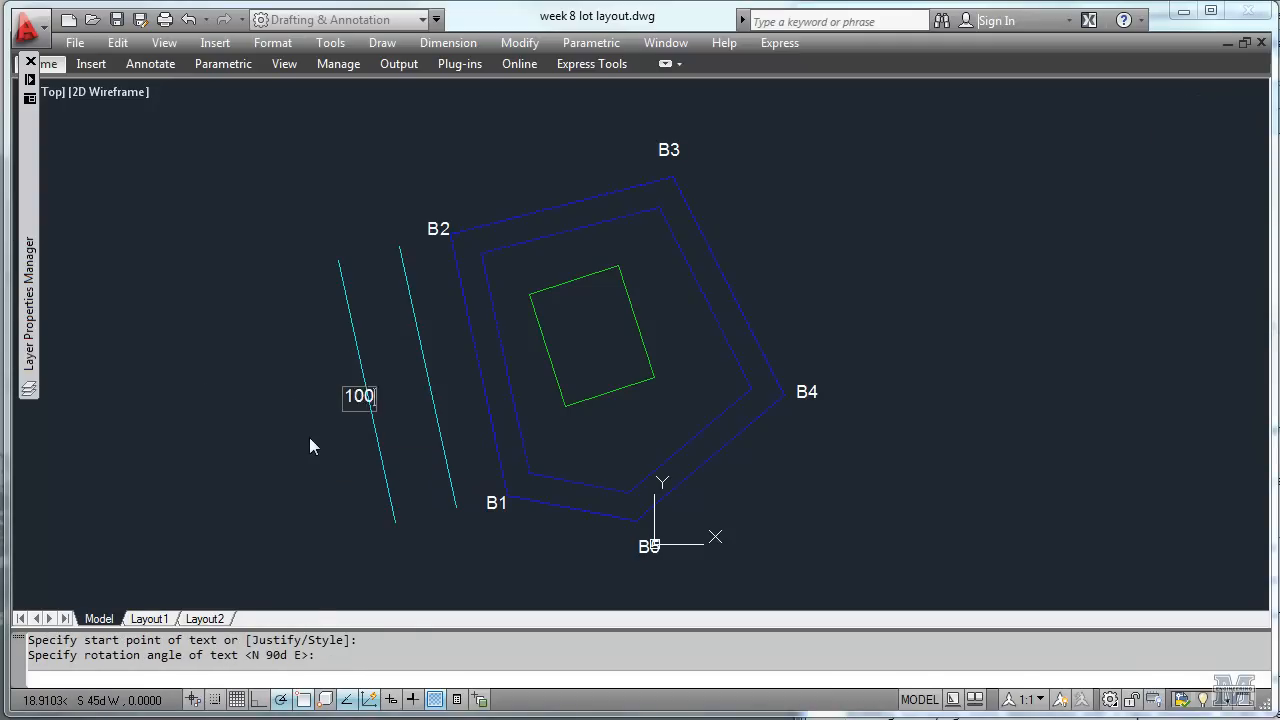
text(OCEA)
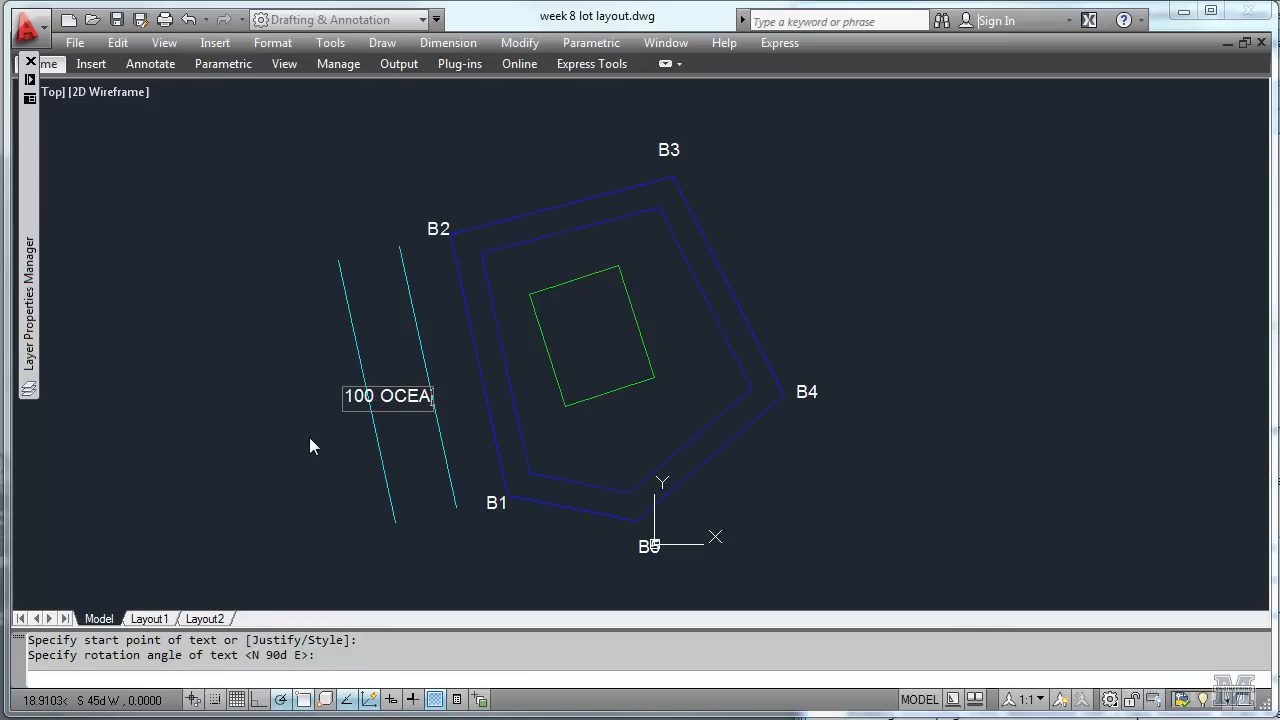
text(N AVE)
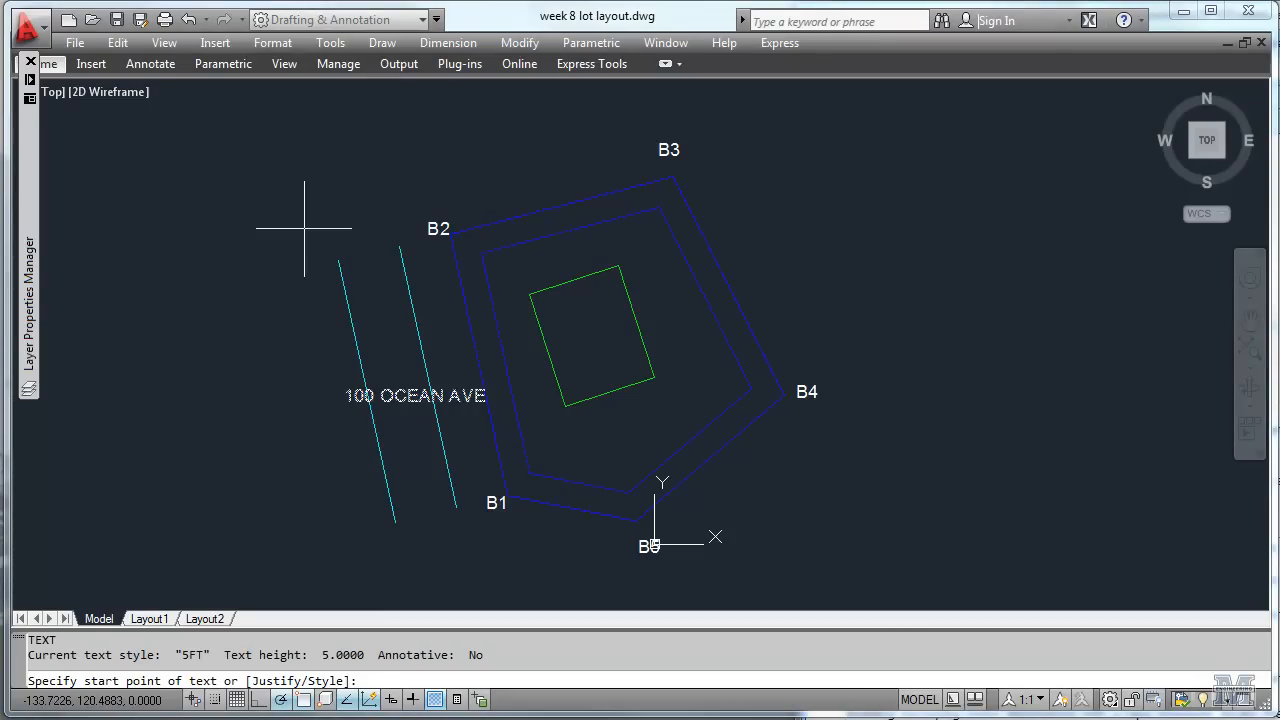
- Rotate the '100 OCEAN AVE' label parallel to the road and move it between the two edges
click(519, 42)
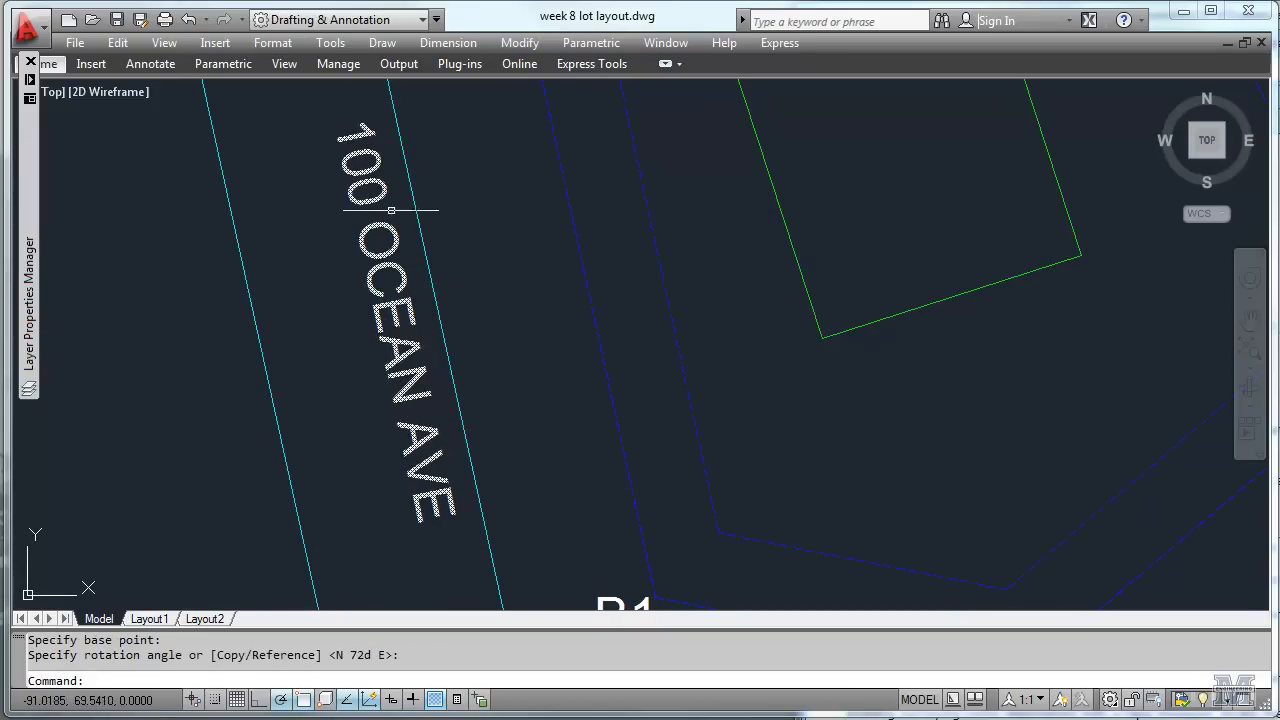
click(519, 42)
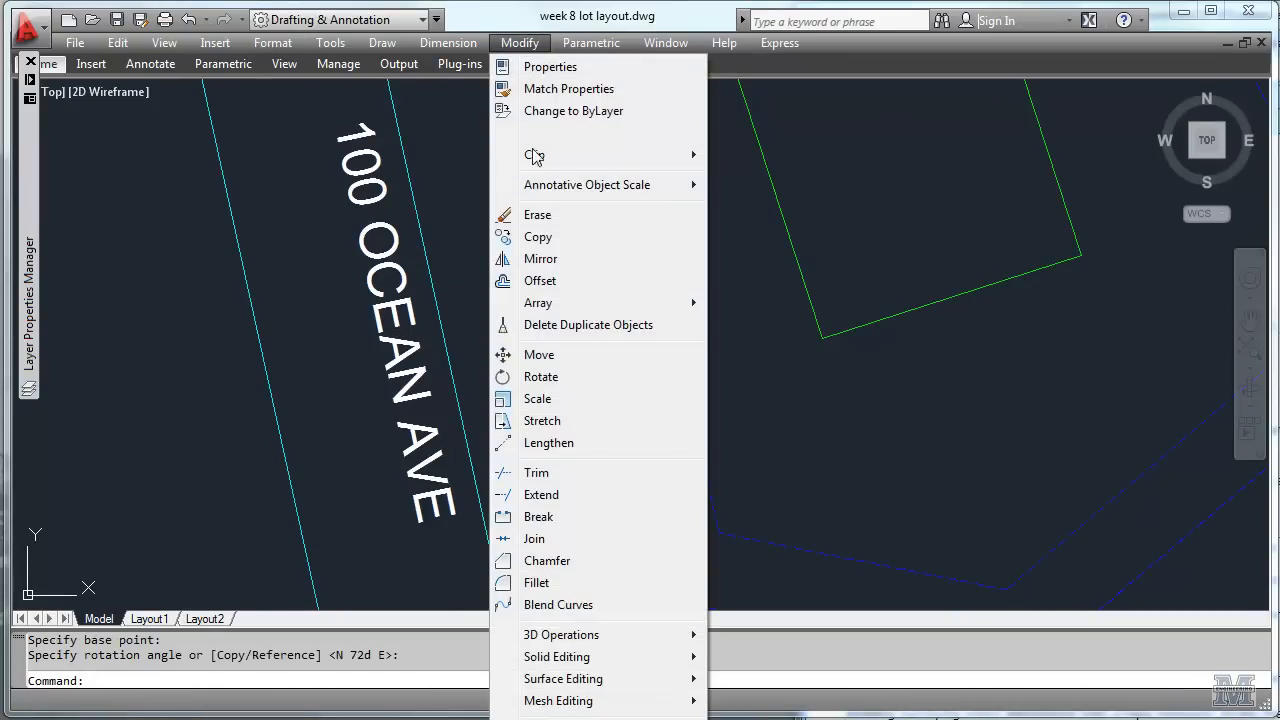
click(539, 354)
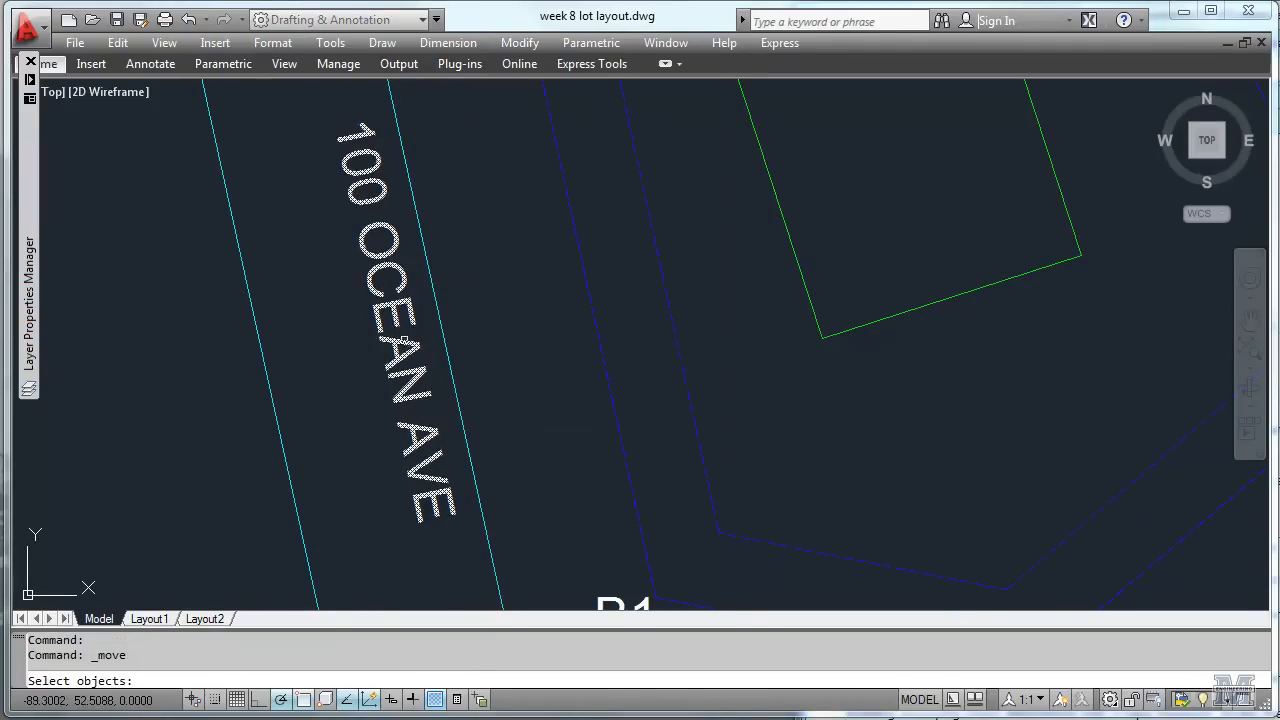
click(390, 342)
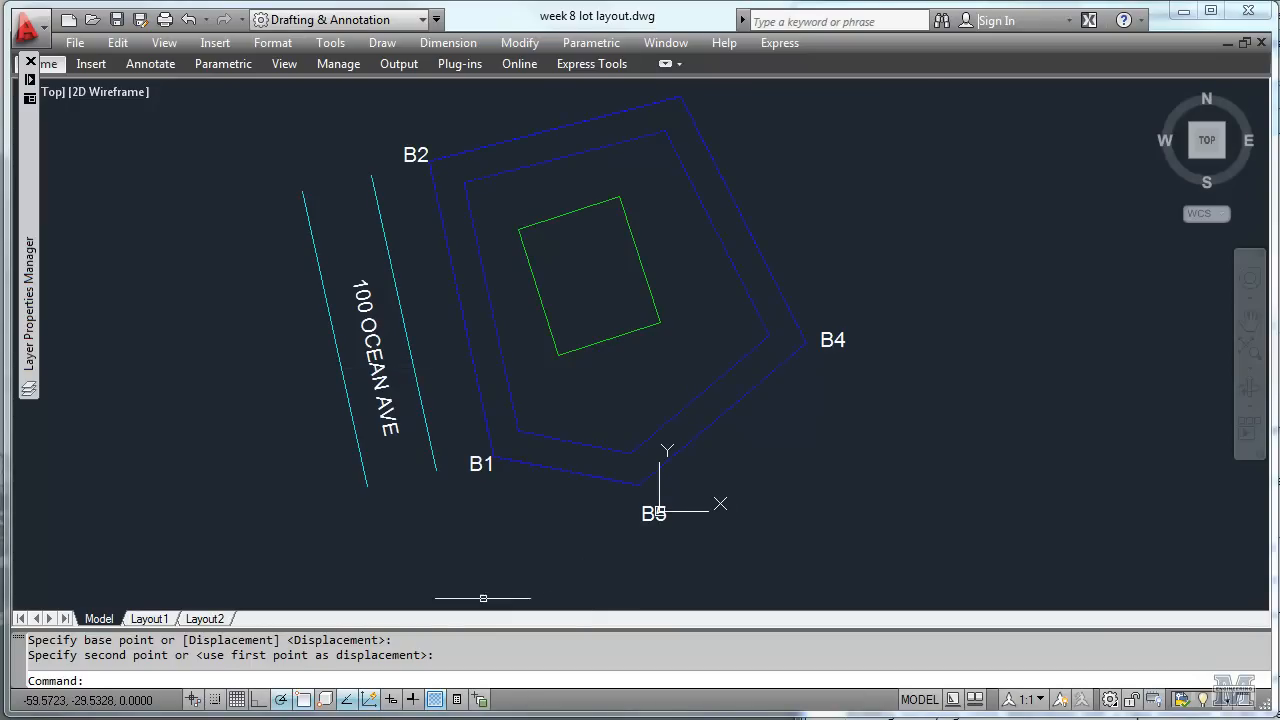
- Switch to the Layout1 sheet and set its viewport scale to 1:30
click(149, 618)
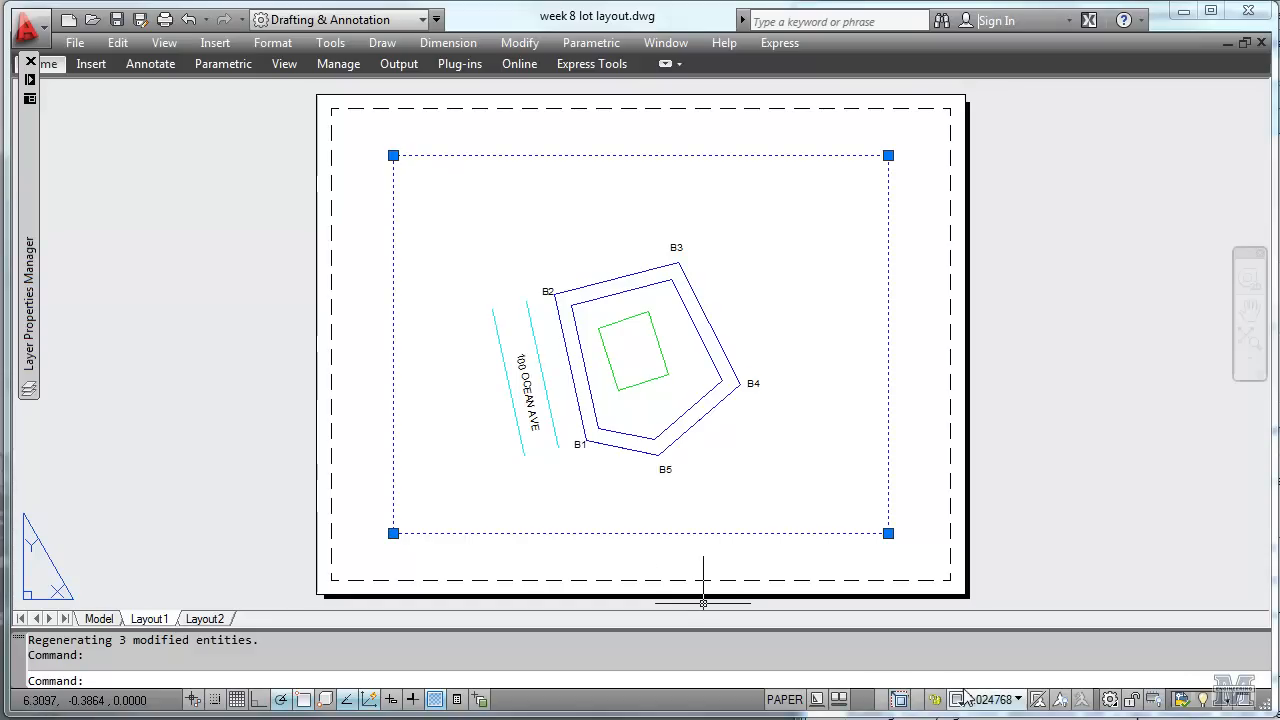
click(987, 699)
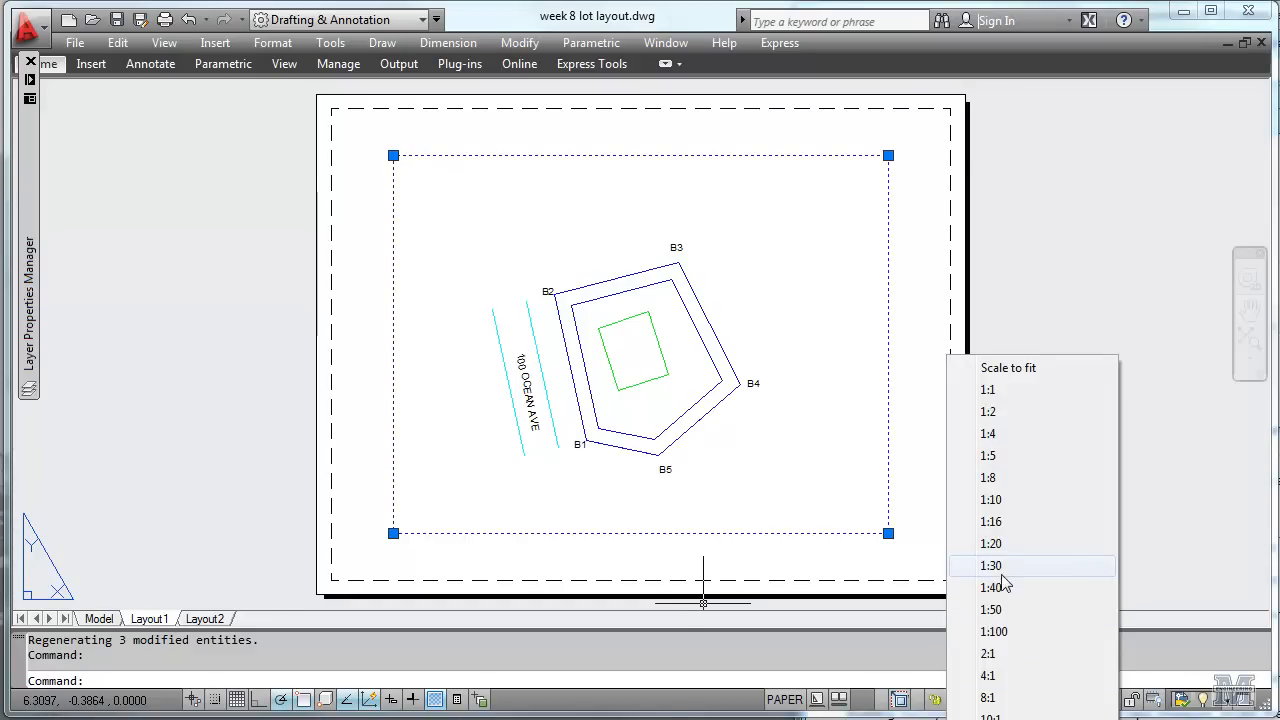
click(991, 565)
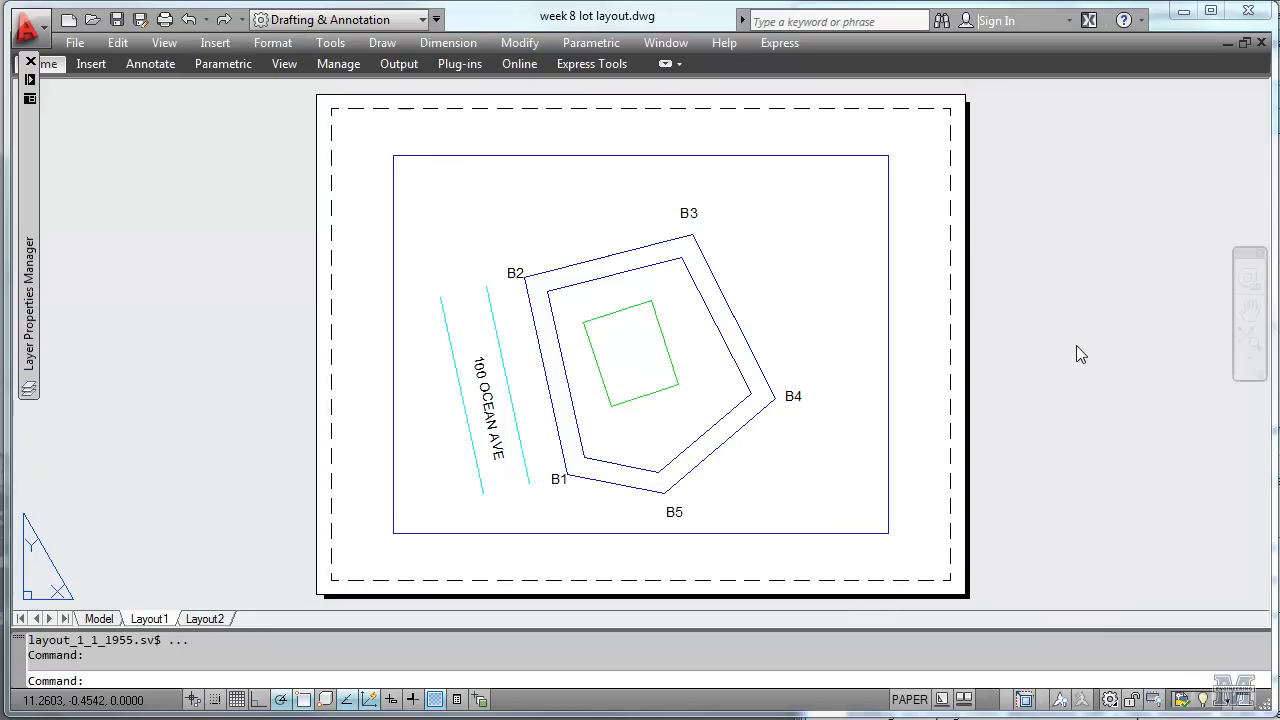
- Insert the title block onto the sheet with its scale set to 12
click(214, 42)
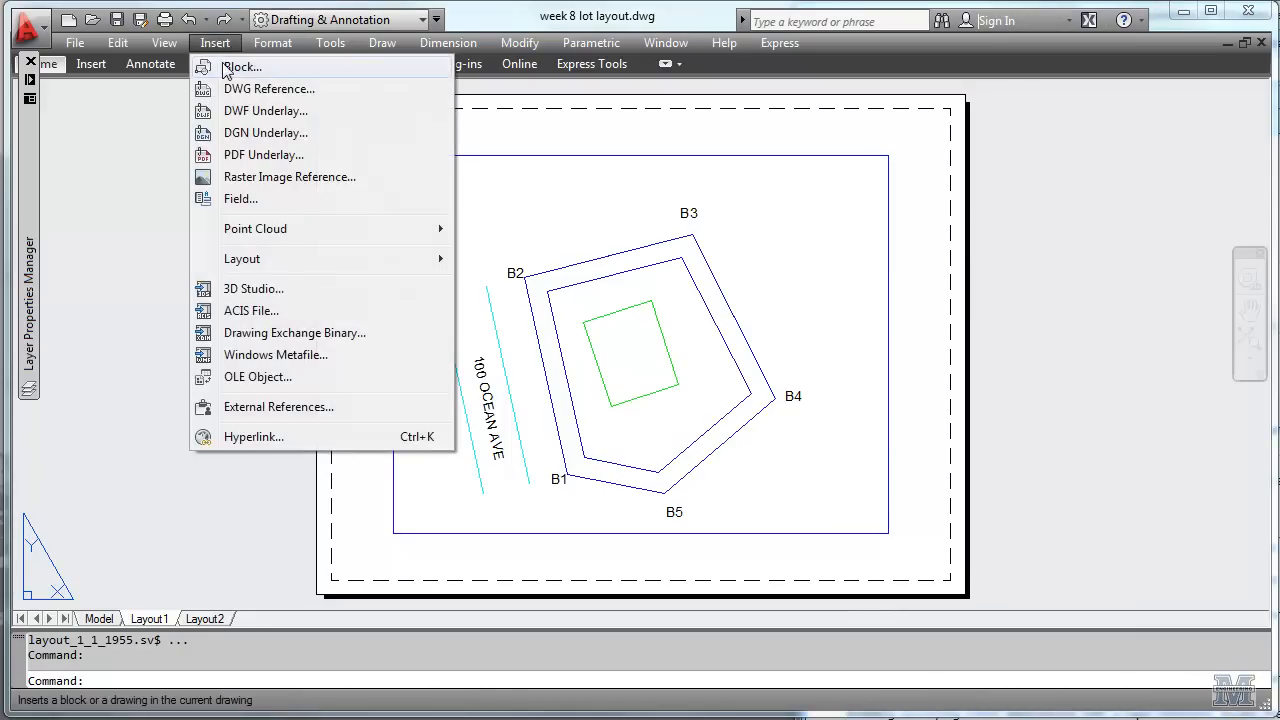
click(241, 66)
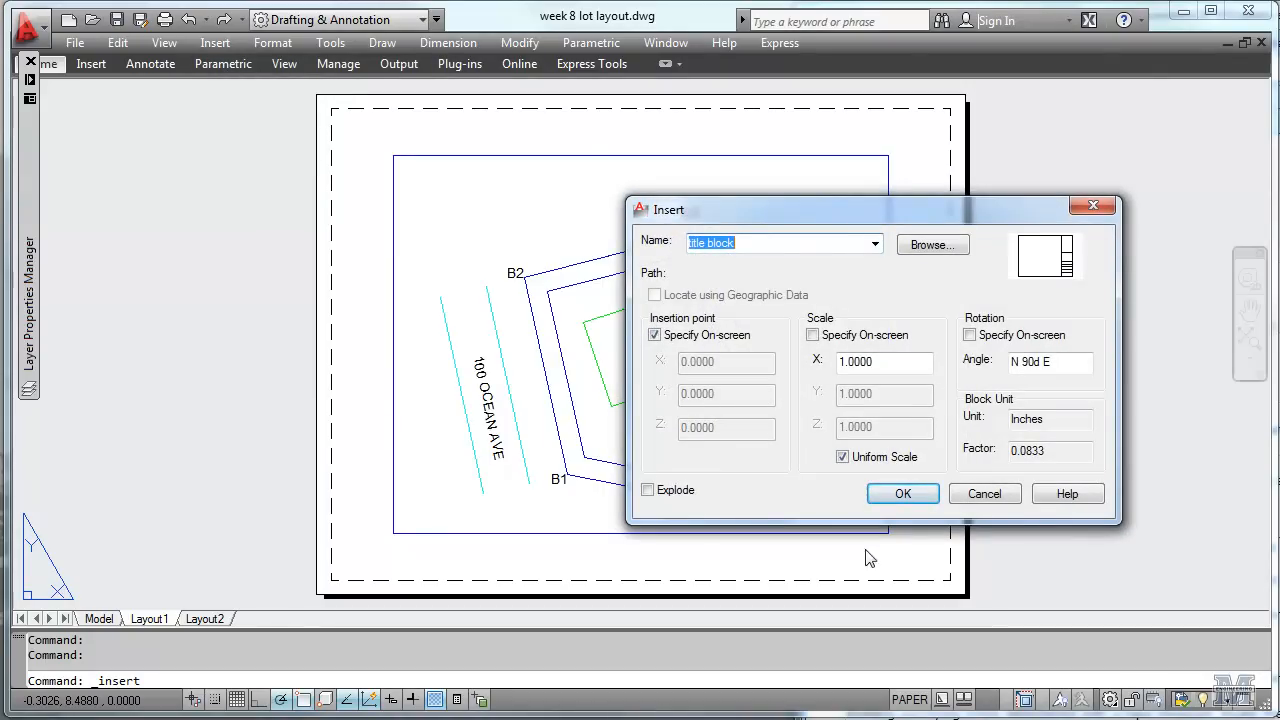
click(901, 493)
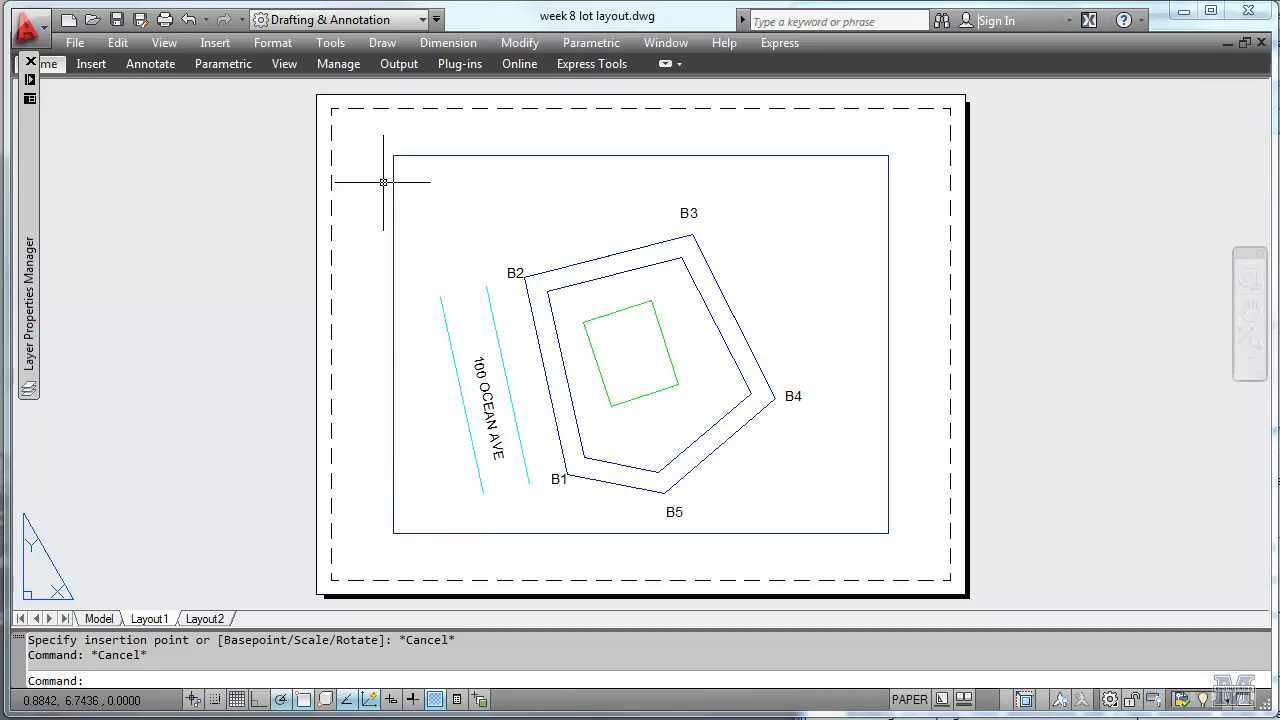
mouse_move(386, 140)
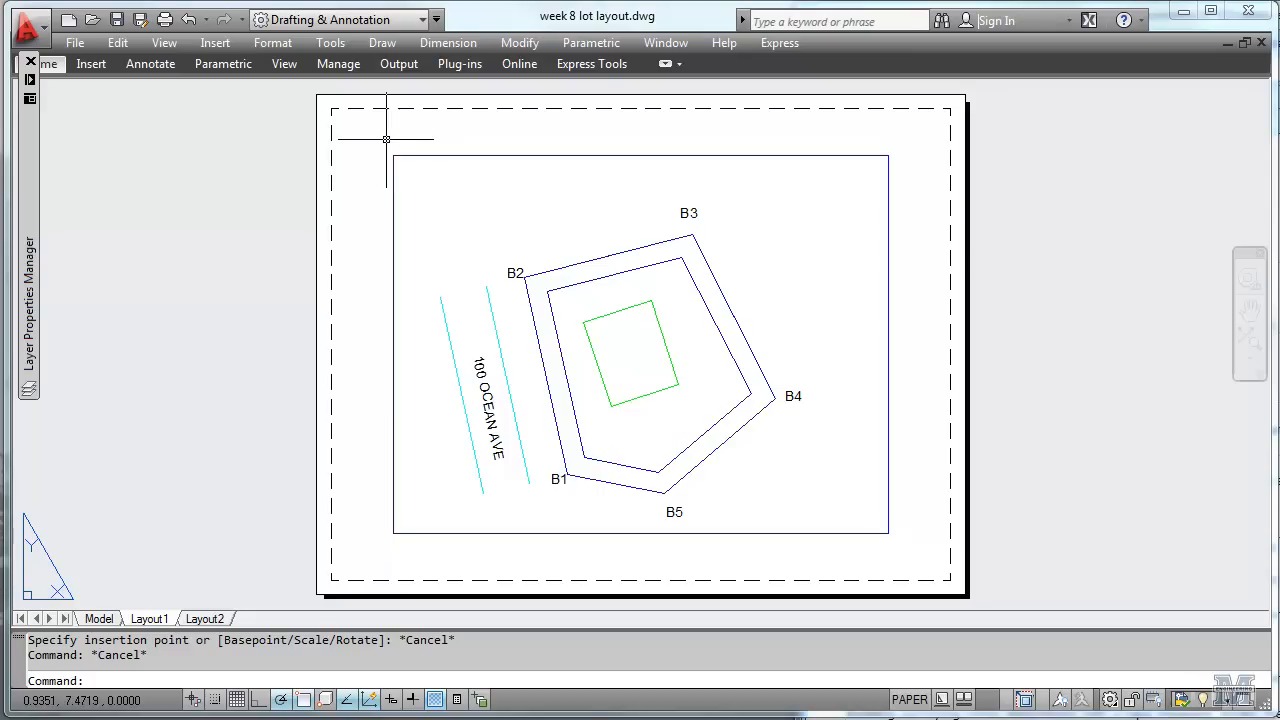
click(214, 42)
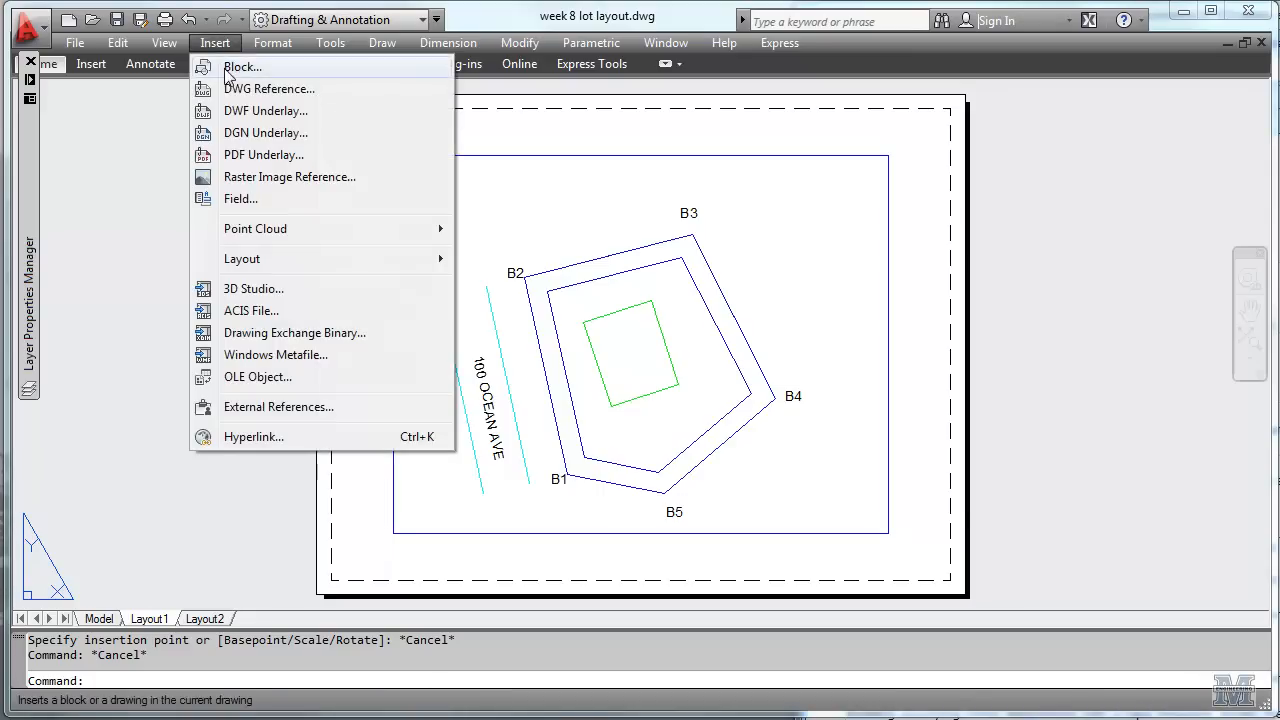
click(241, 66)
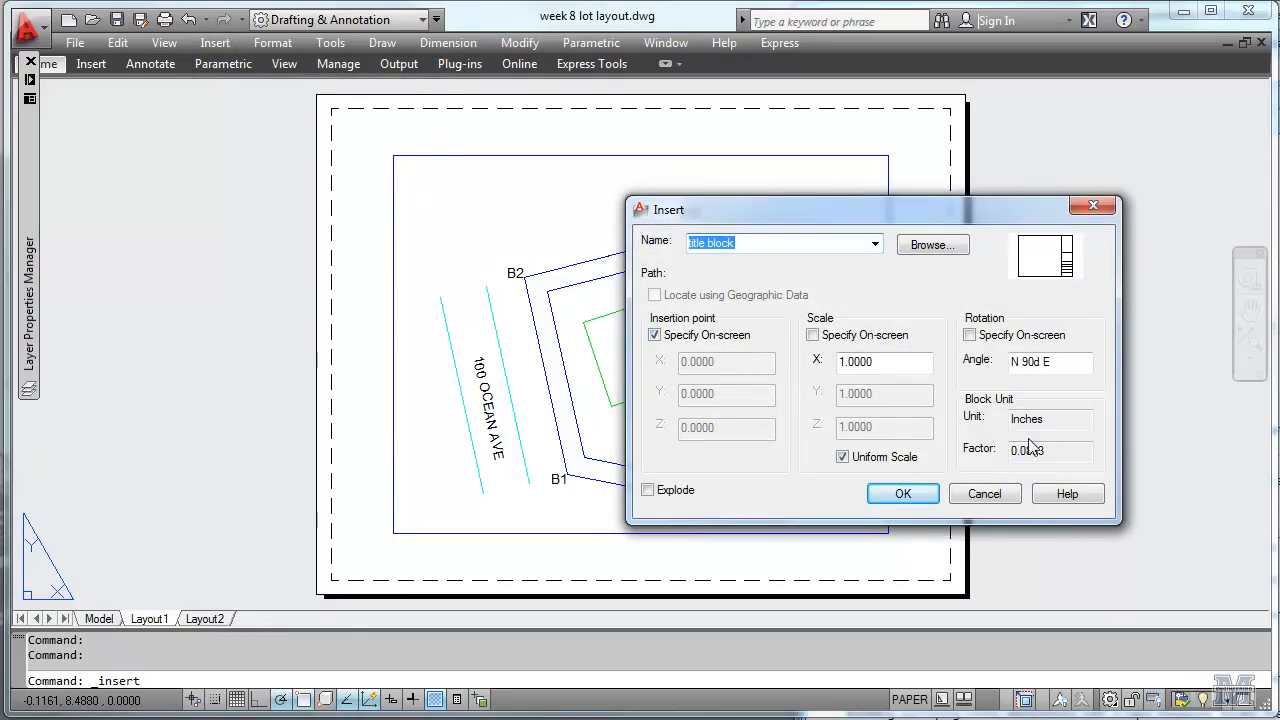
mouse_move(1030, 449)
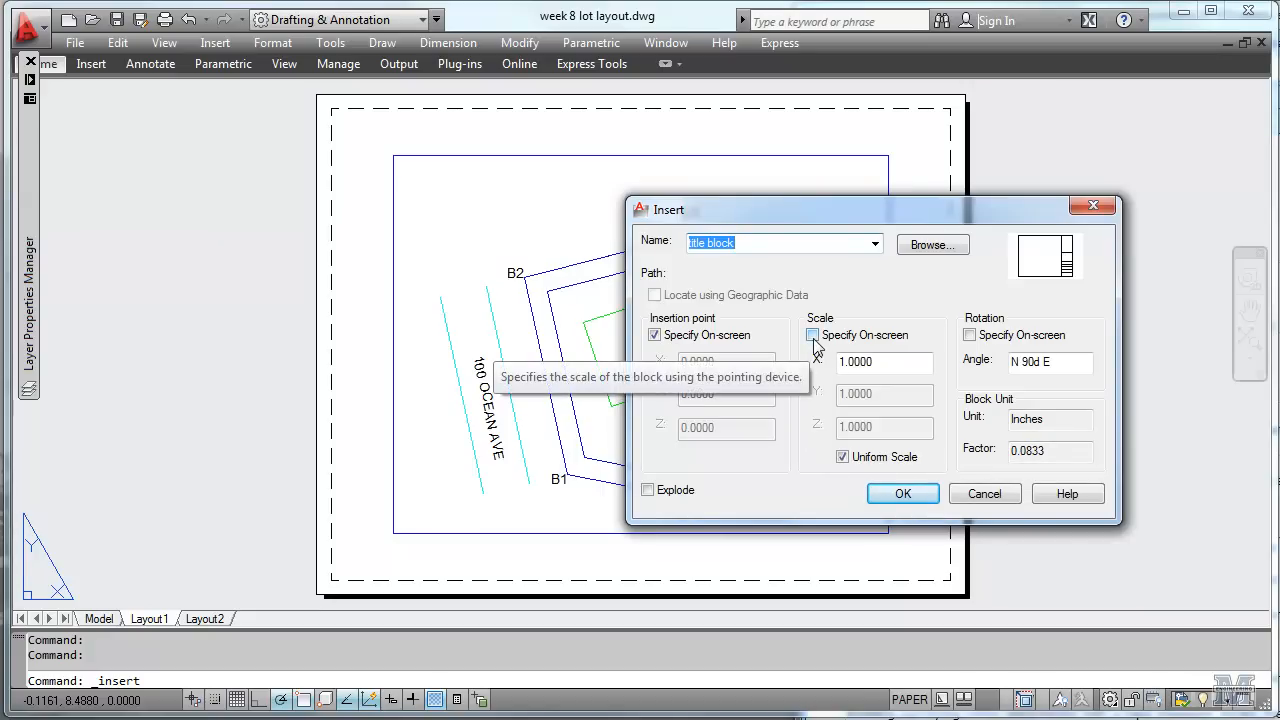
click(811, 335)
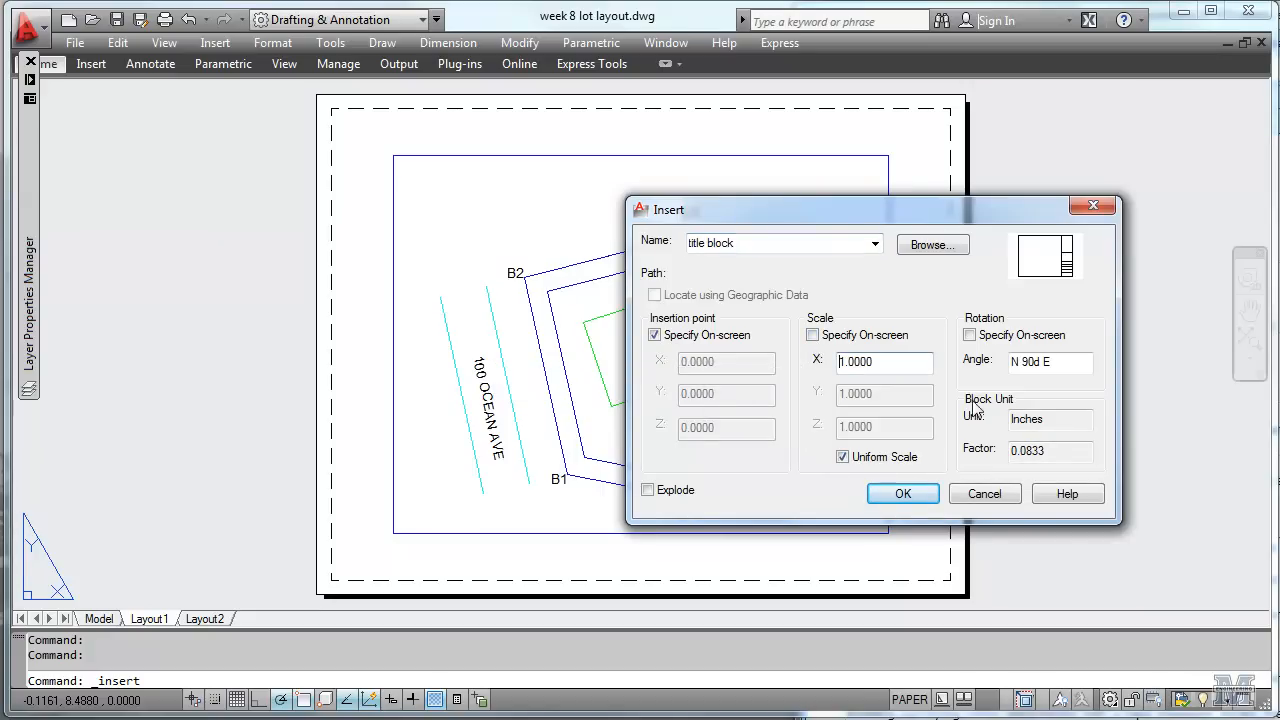
text(12)
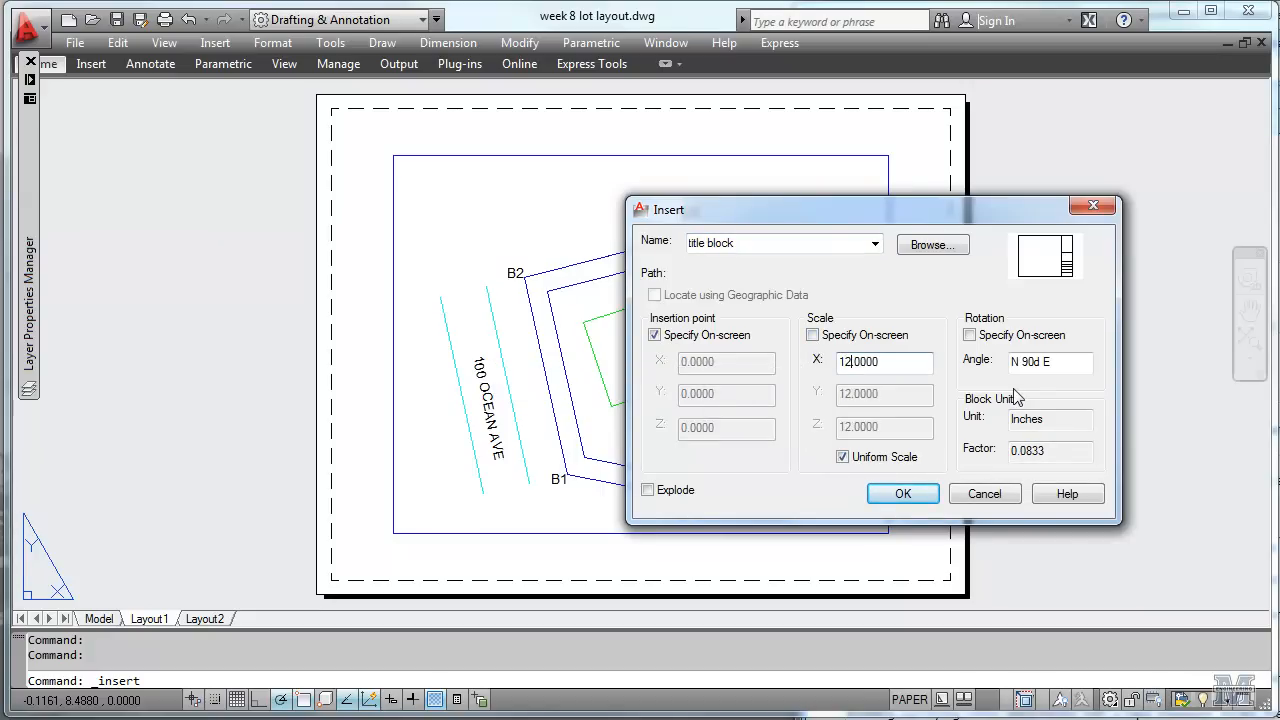
click(902, 493)
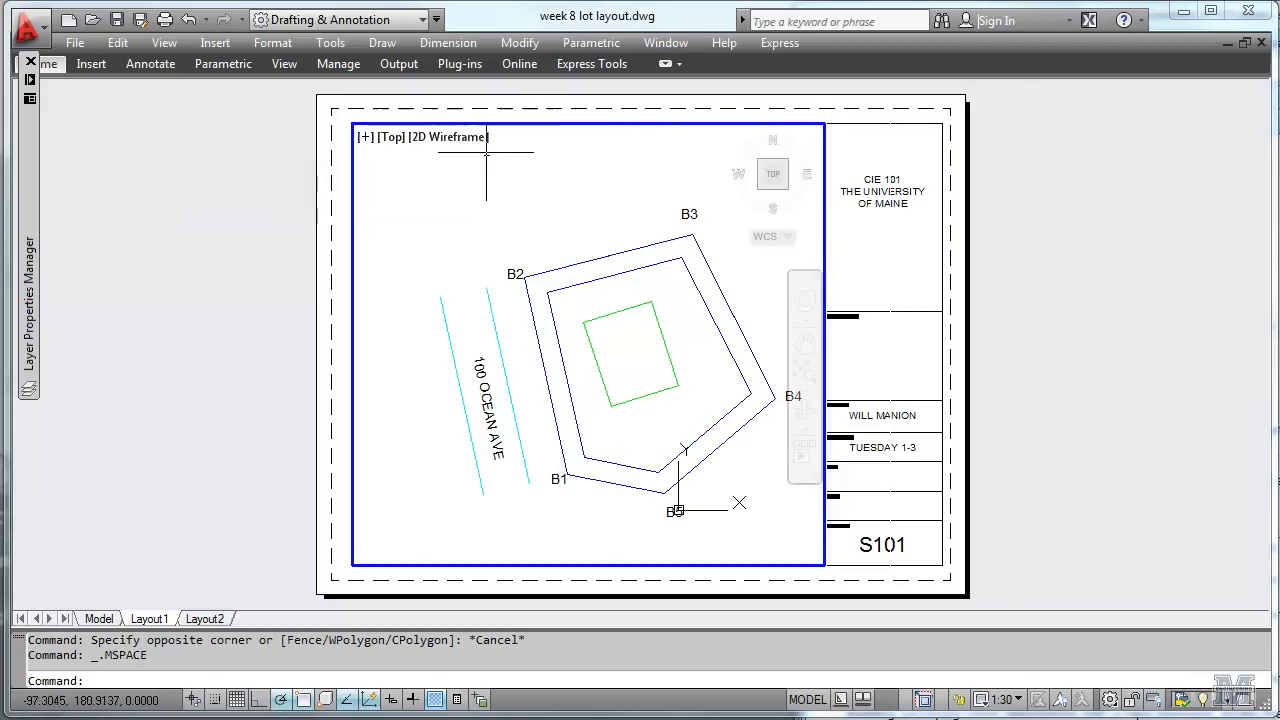
mouse_move(506, 205)
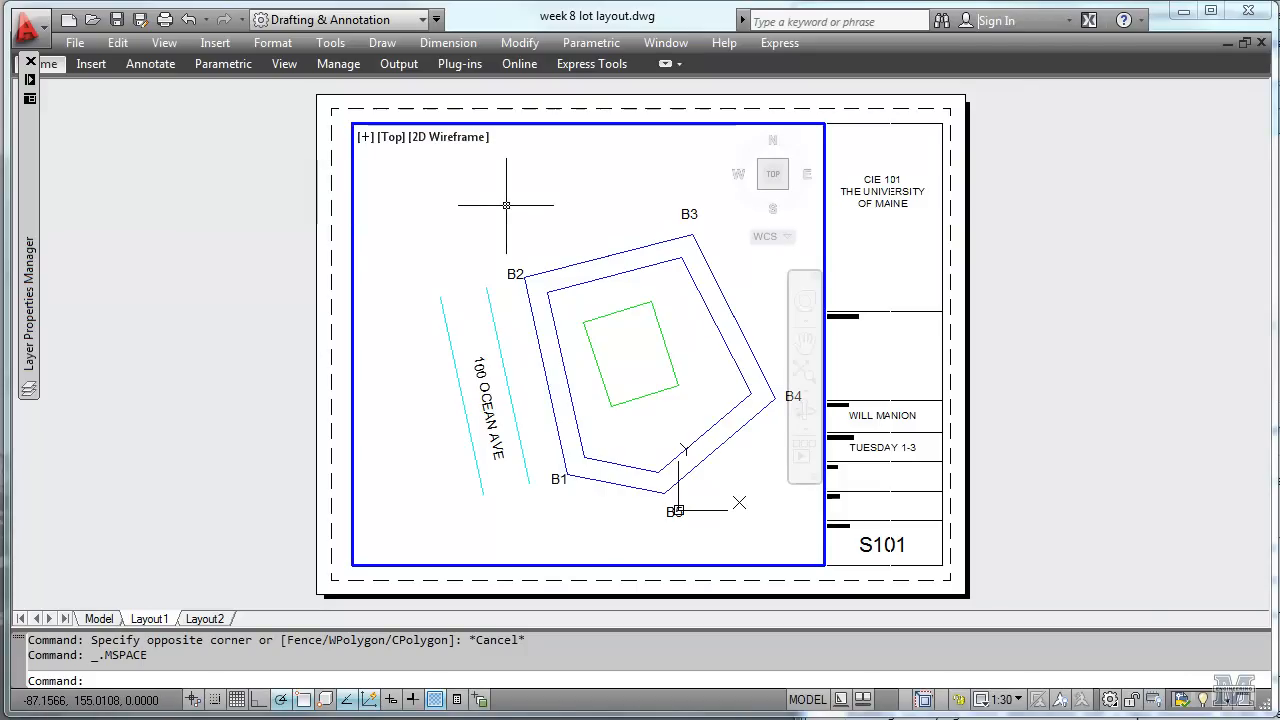
mouse_move(884, 152)
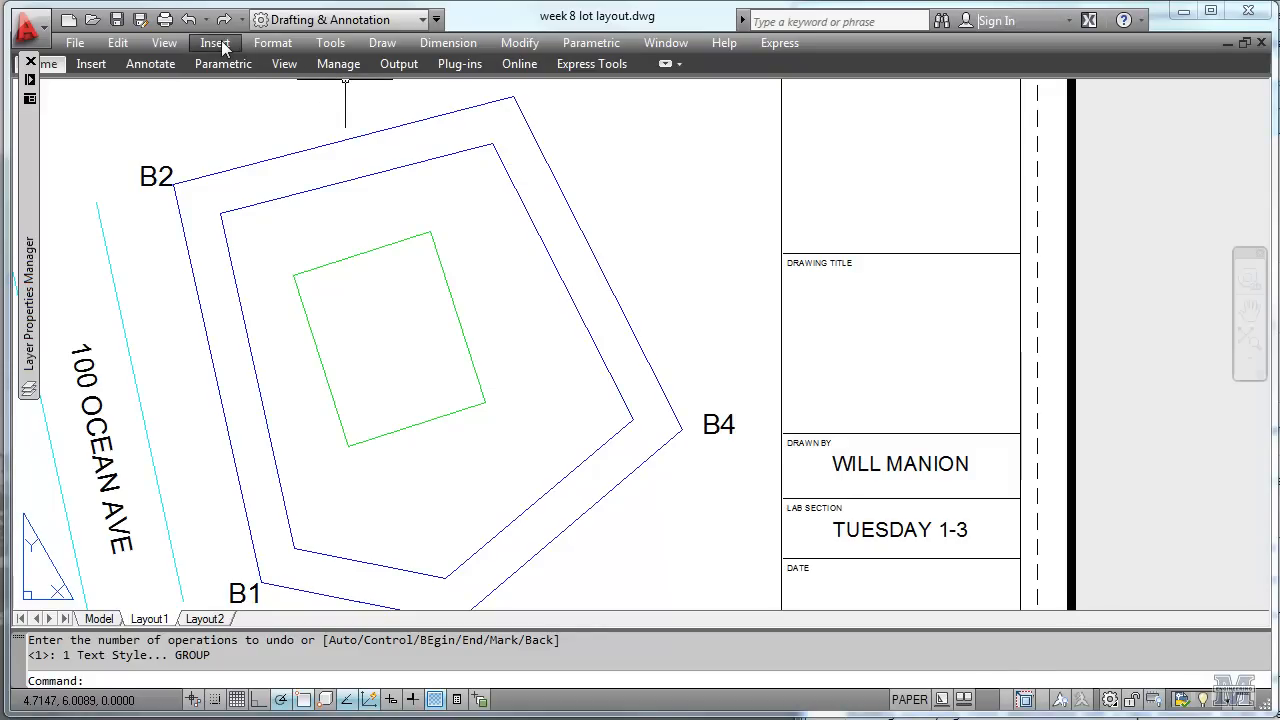
- Make the annotative Arial style 125 the current text style and close the Text Style dialog
click(272, 42)
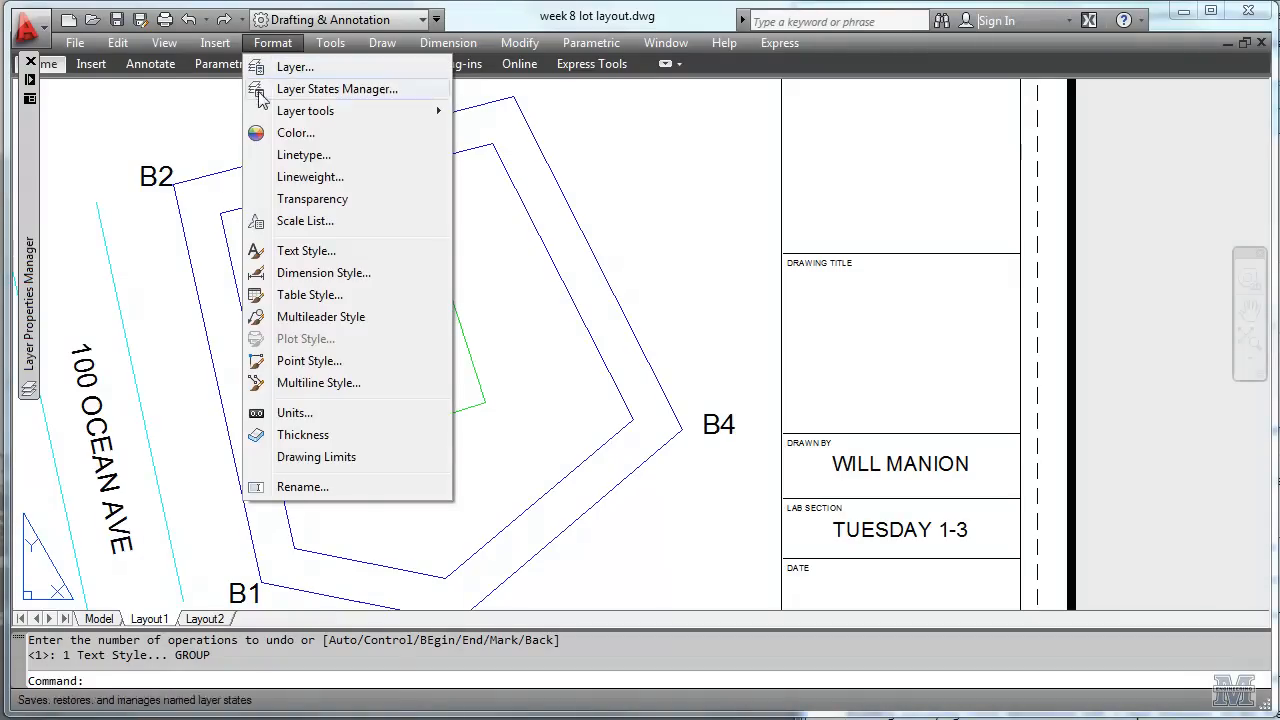
click(306, 250)
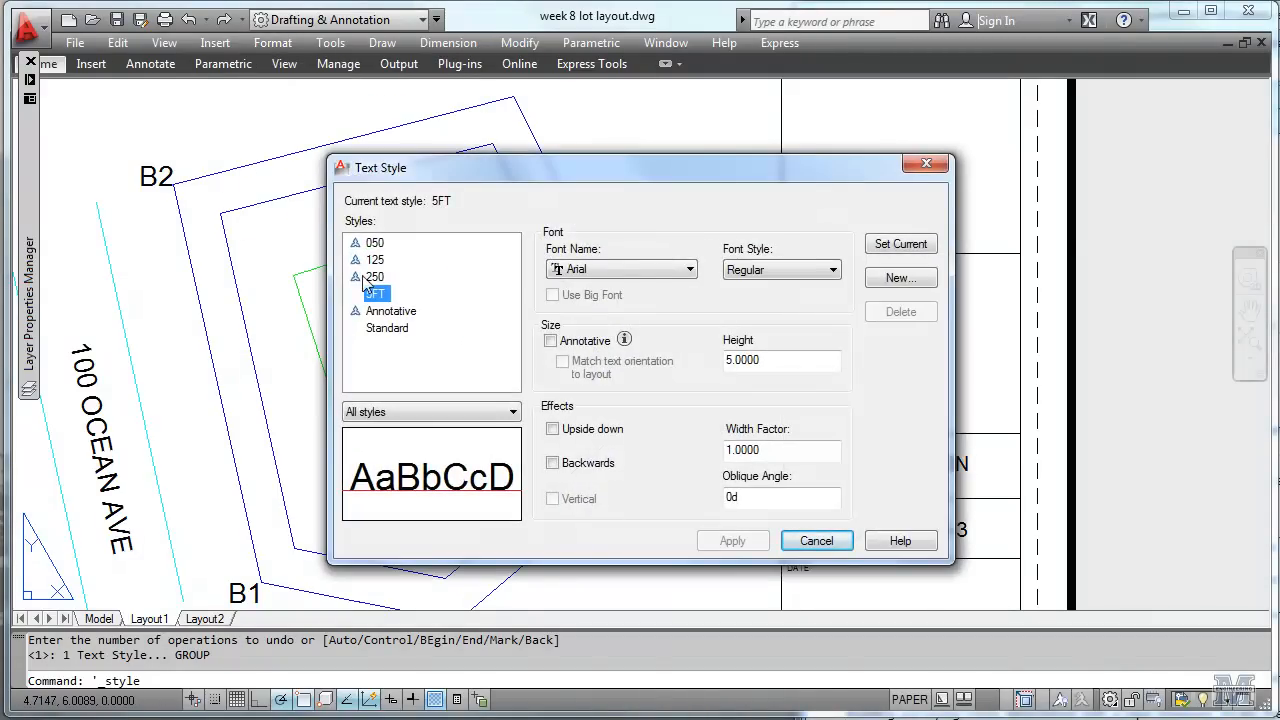
click(375, 259)
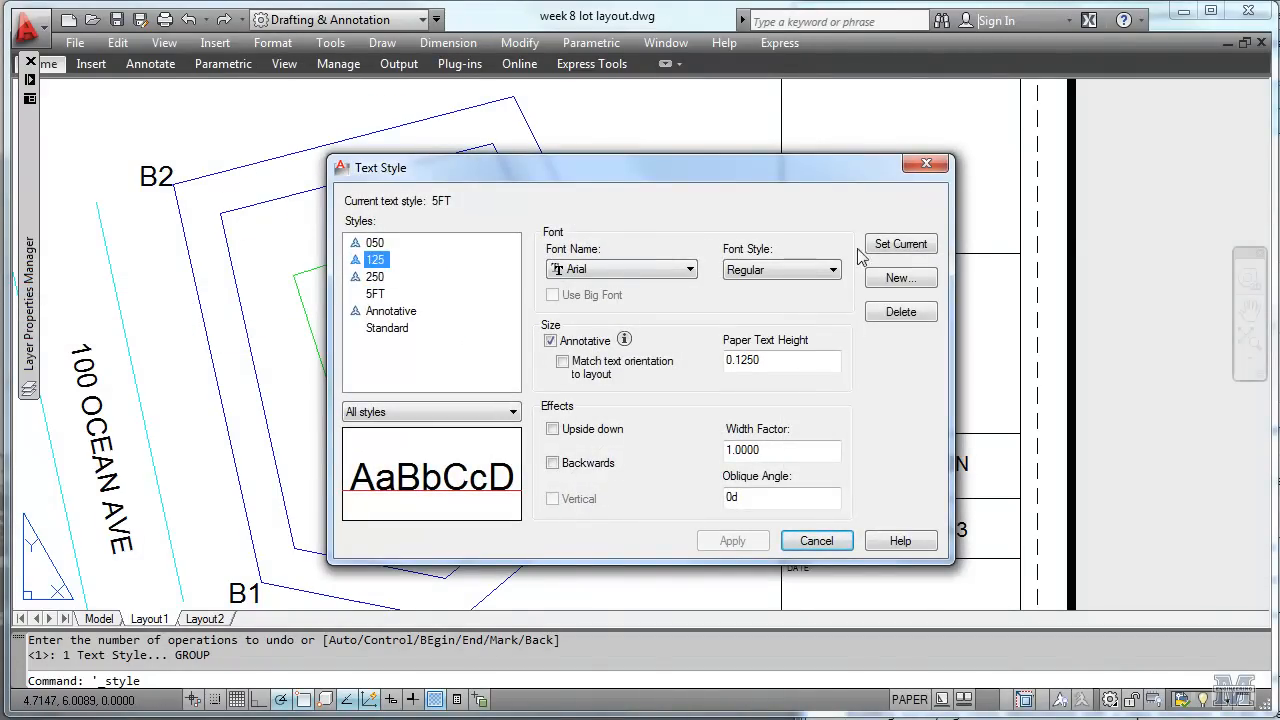
click(899, 244)
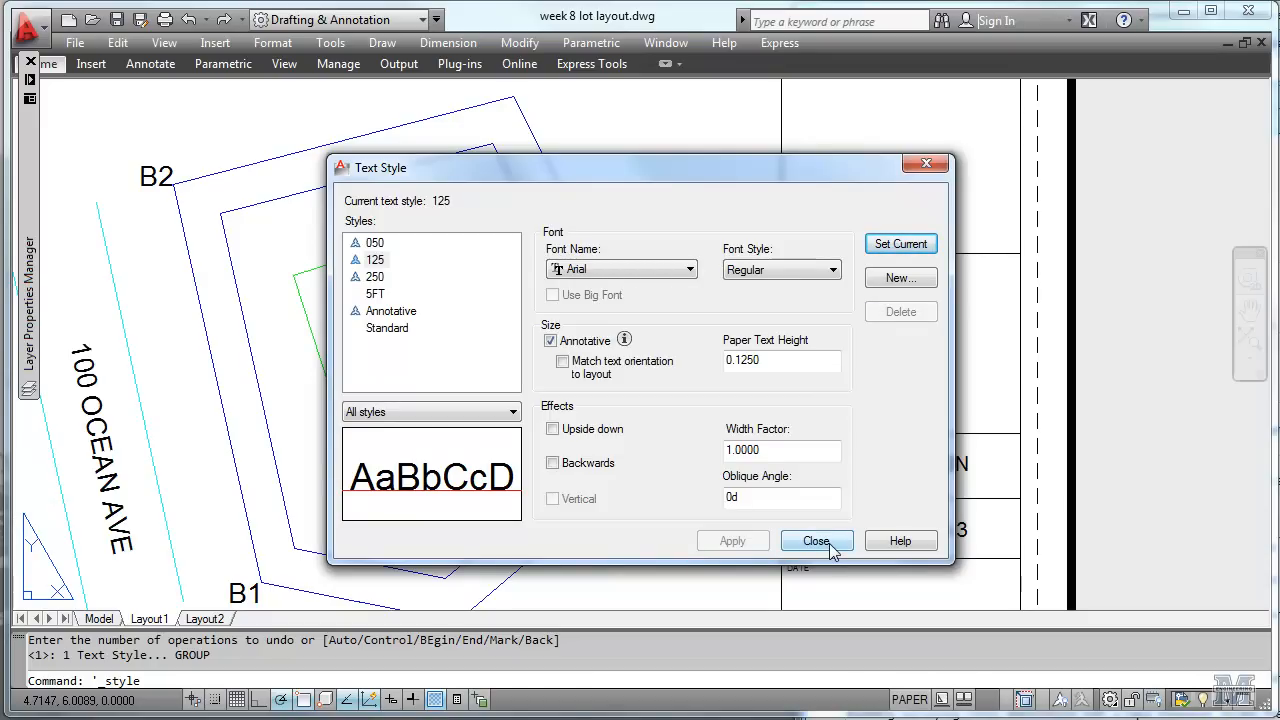
click(816, 540)
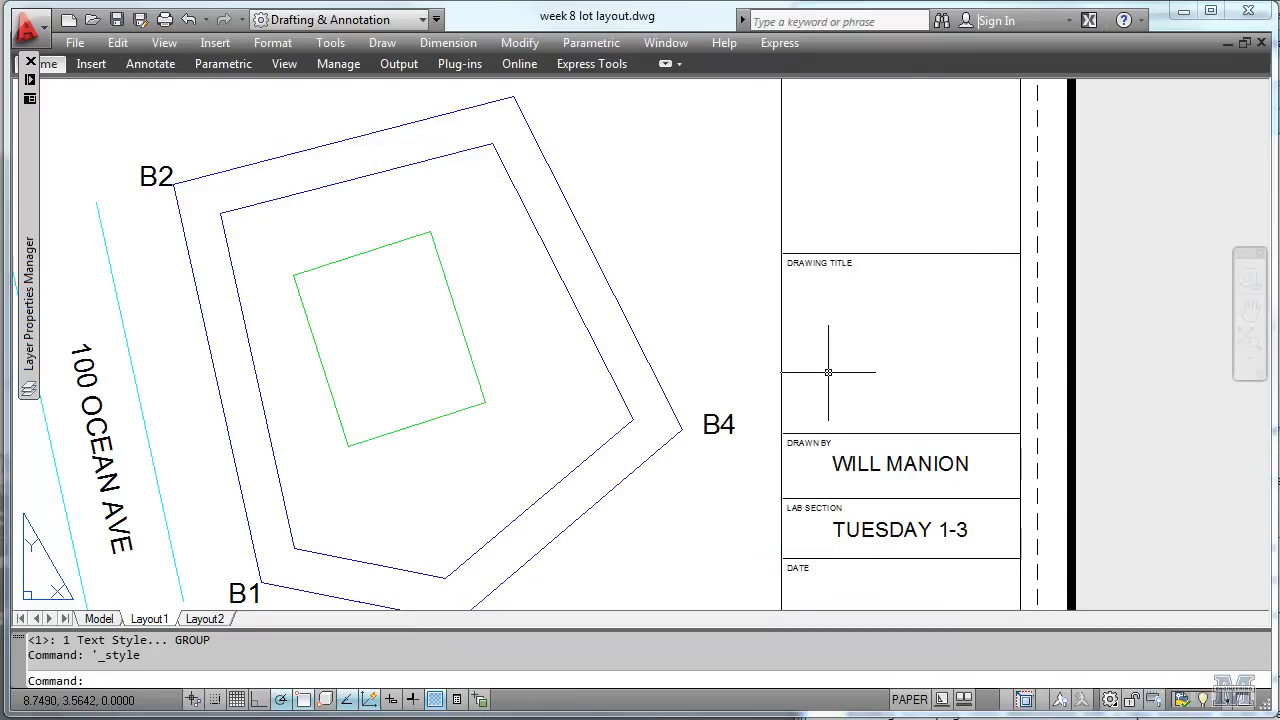
mouse_move(823, 363)
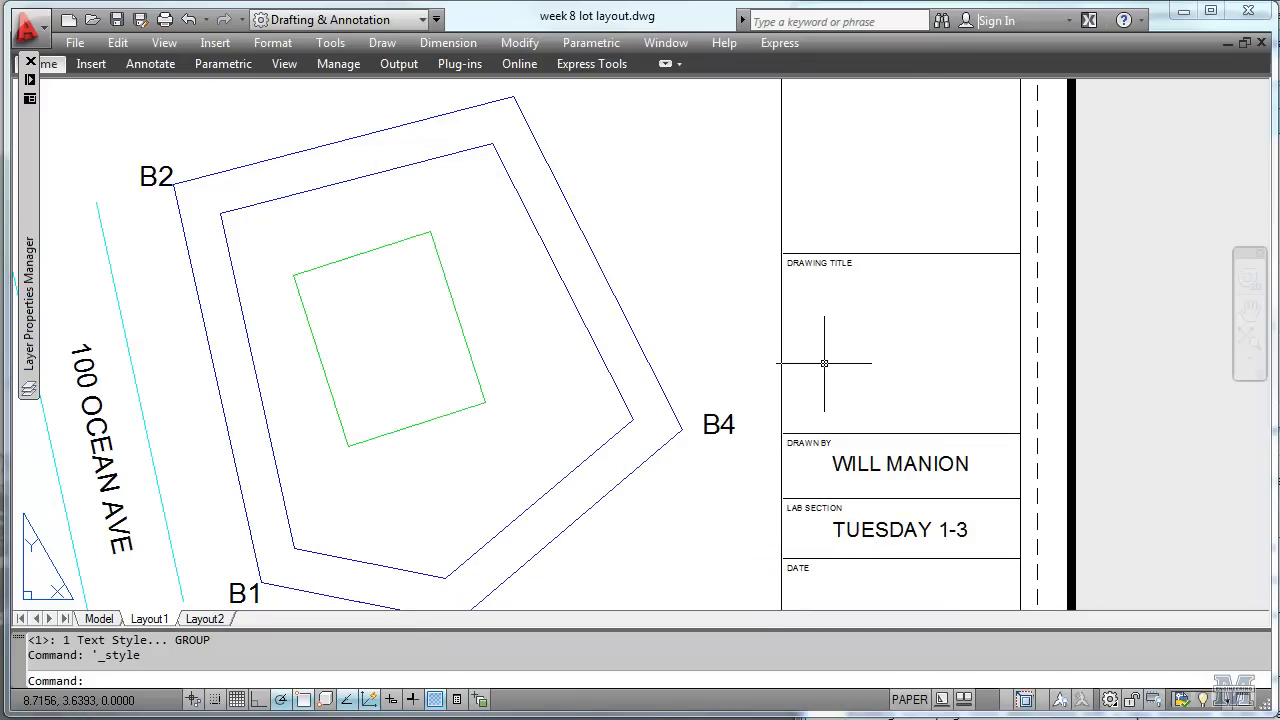
- Place the title text '101 OCEAN AVE' at a start point in the Drawing Title box
click(382, 42)
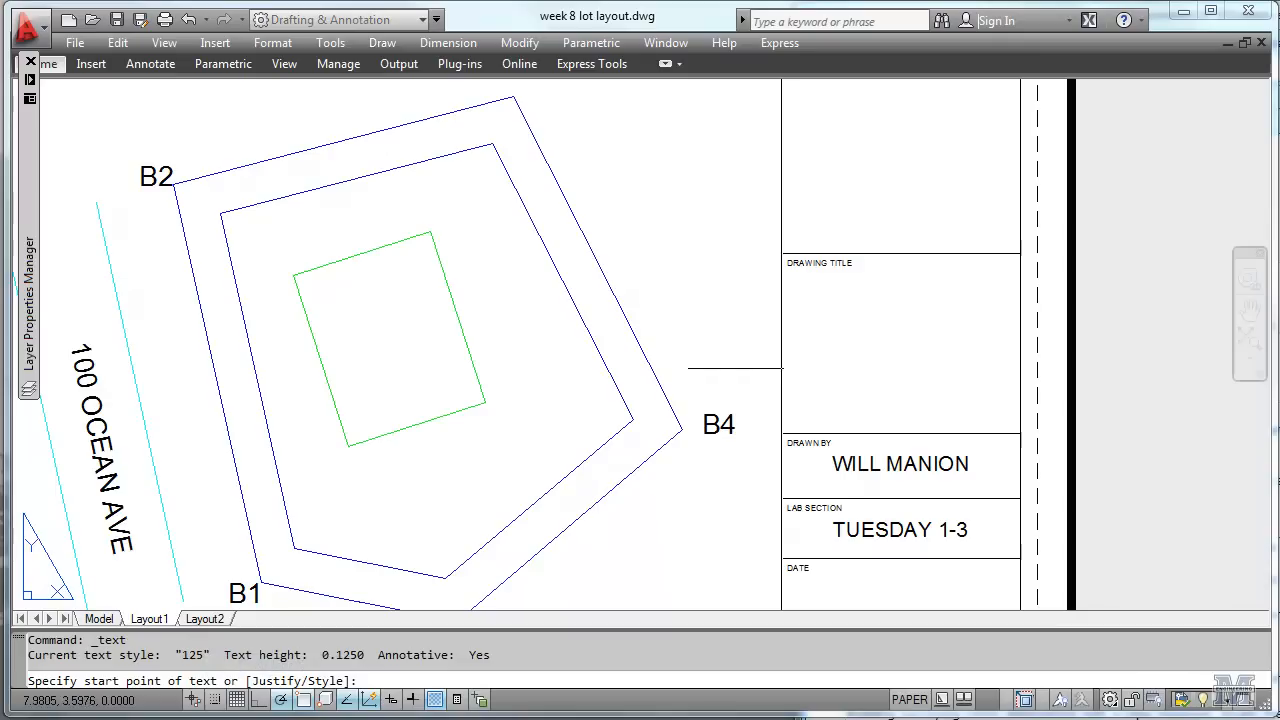
click(819, 338)
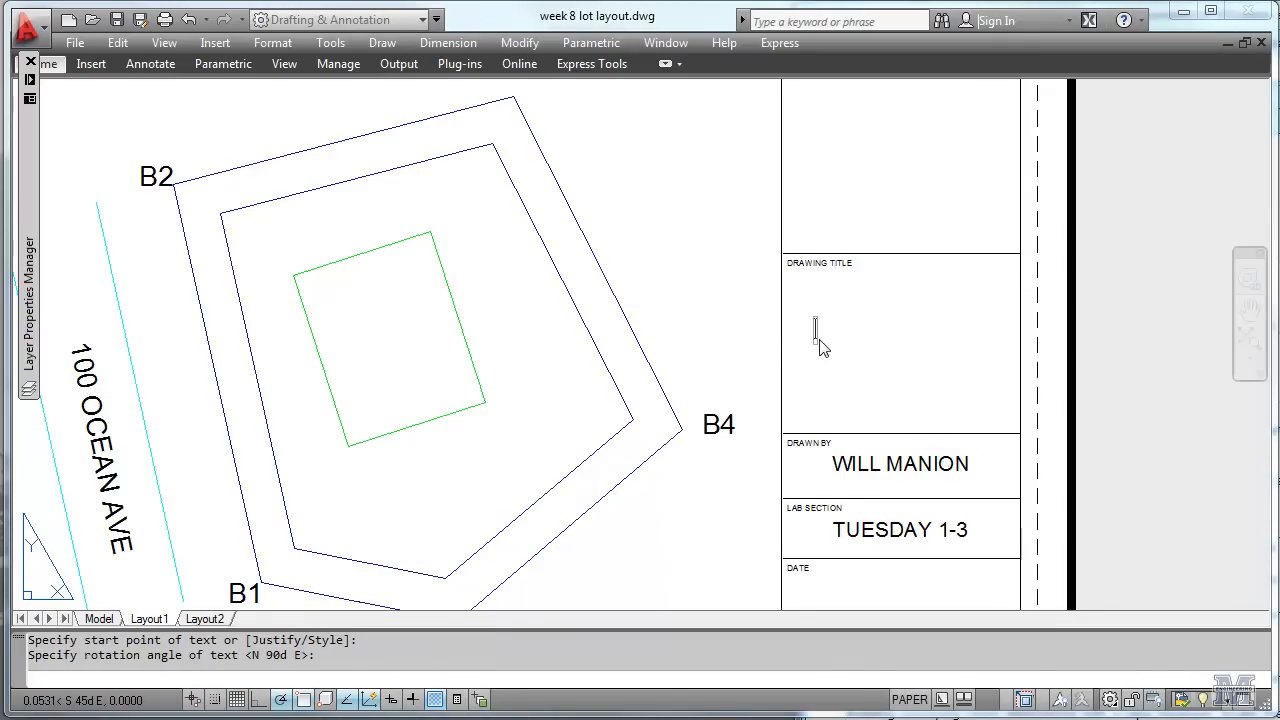
text(101)
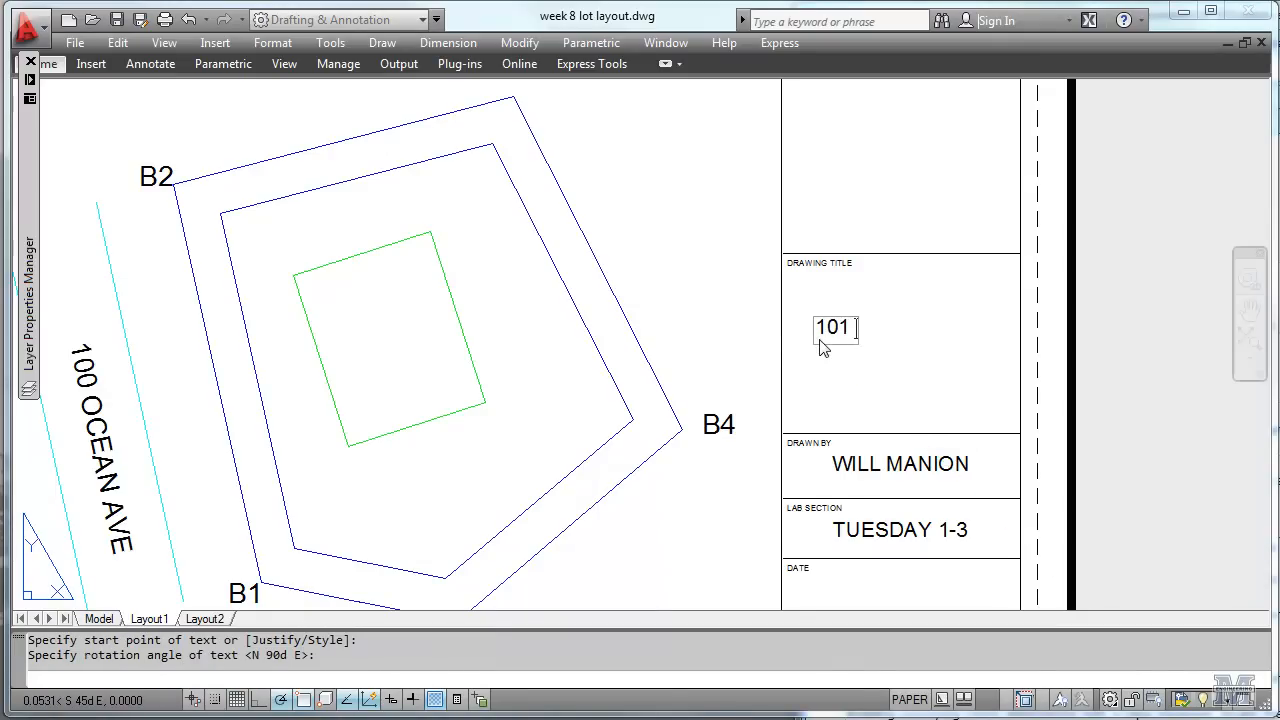
text(OCEAN A)
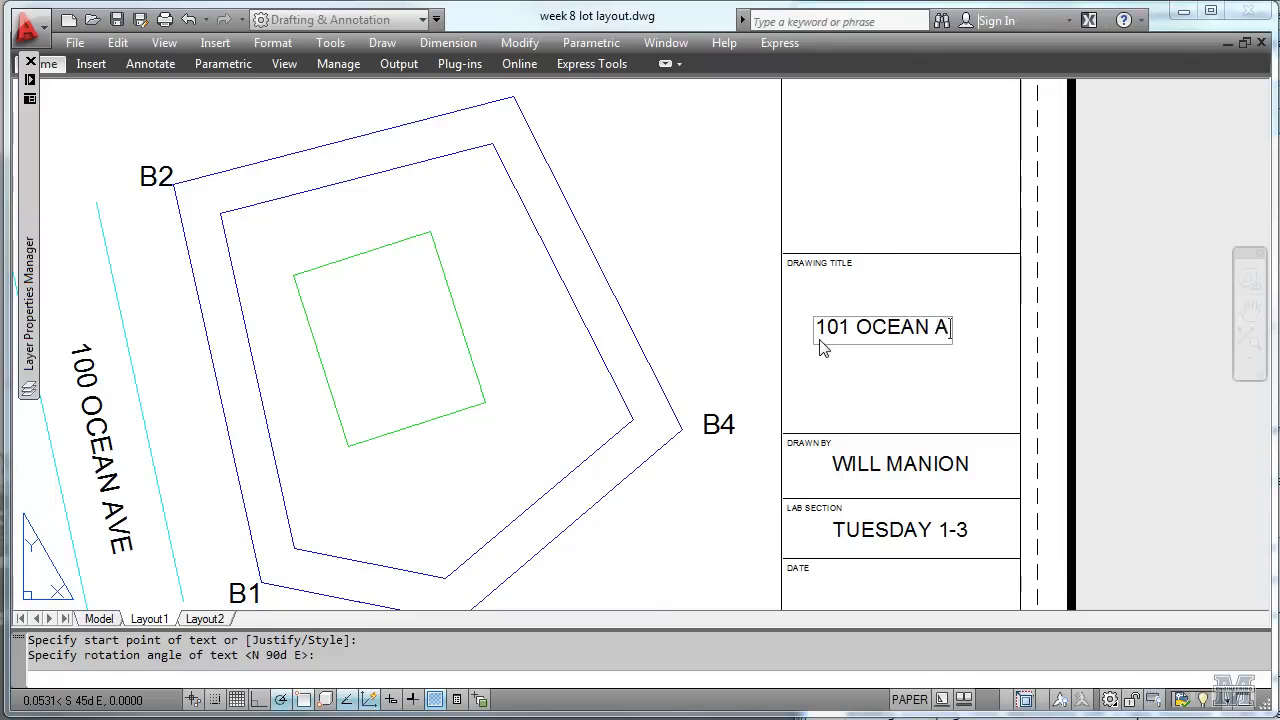
text(VE)
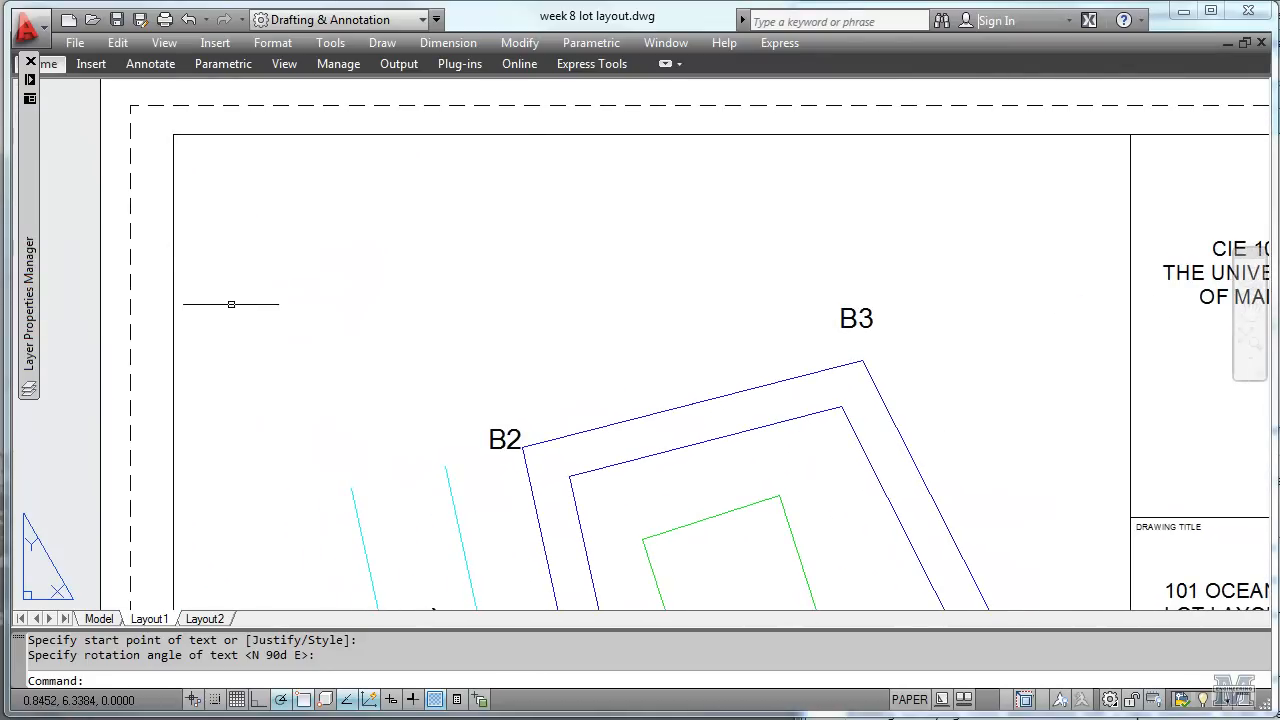
mouse_move(283, 276)
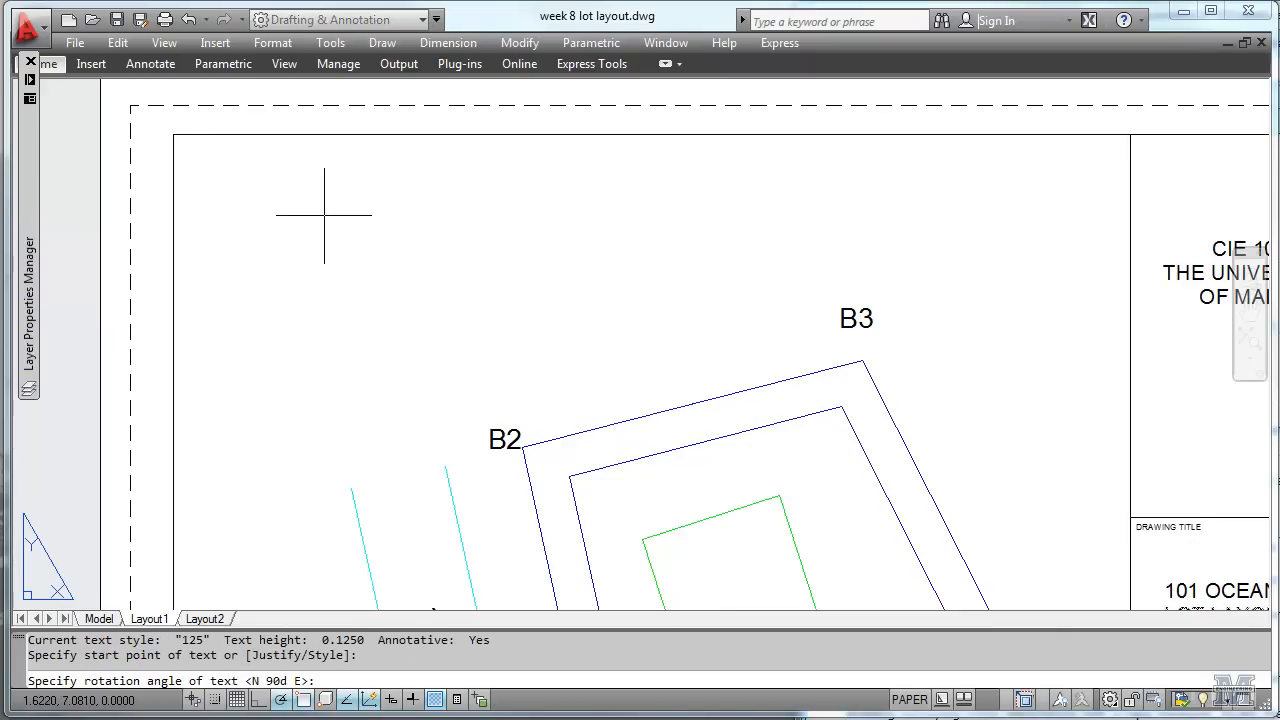
- Enter the note 'BUILDABLE LOT AREA = 5858' at the upper left of the sheet
text(BUI)
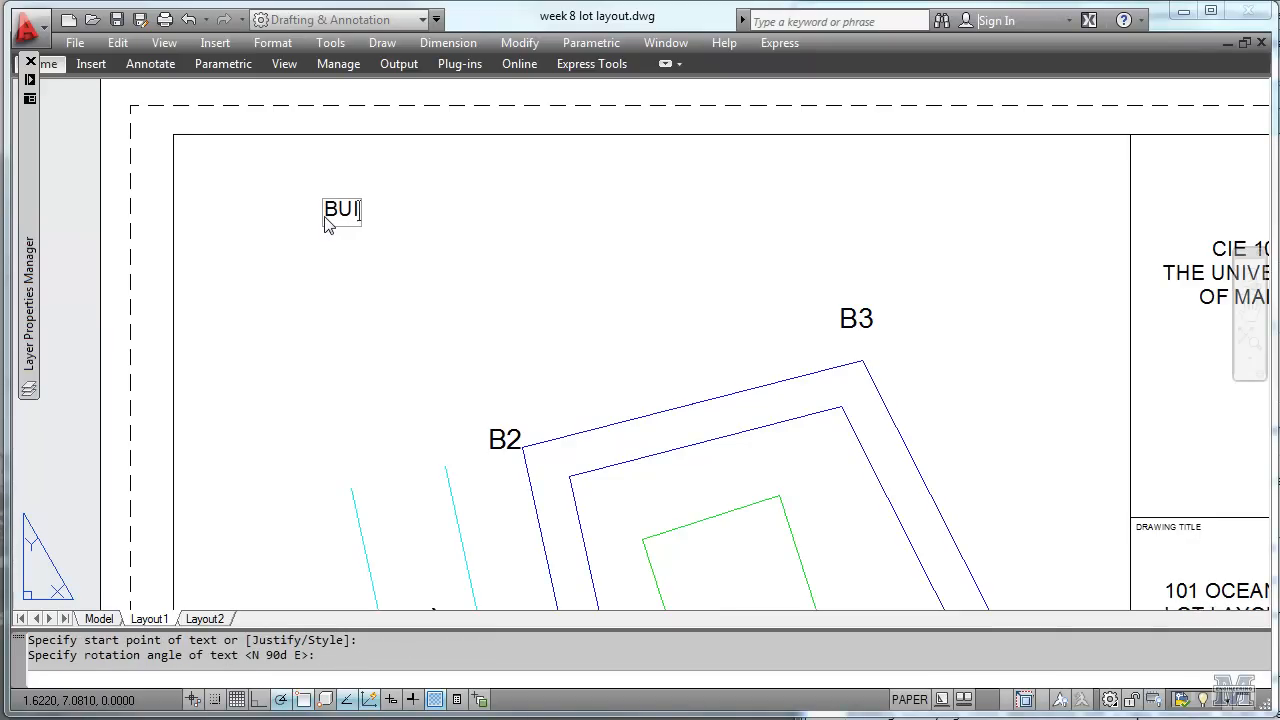
text(DABL)
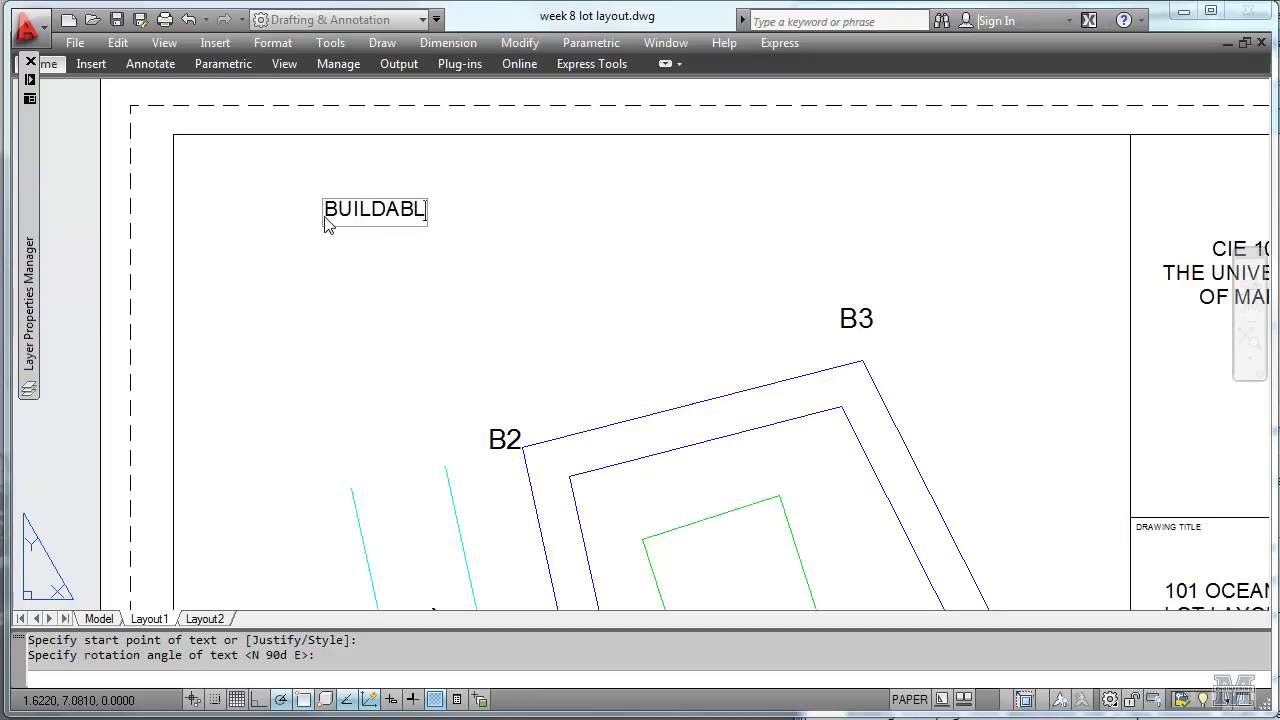
text(E LOT AR)
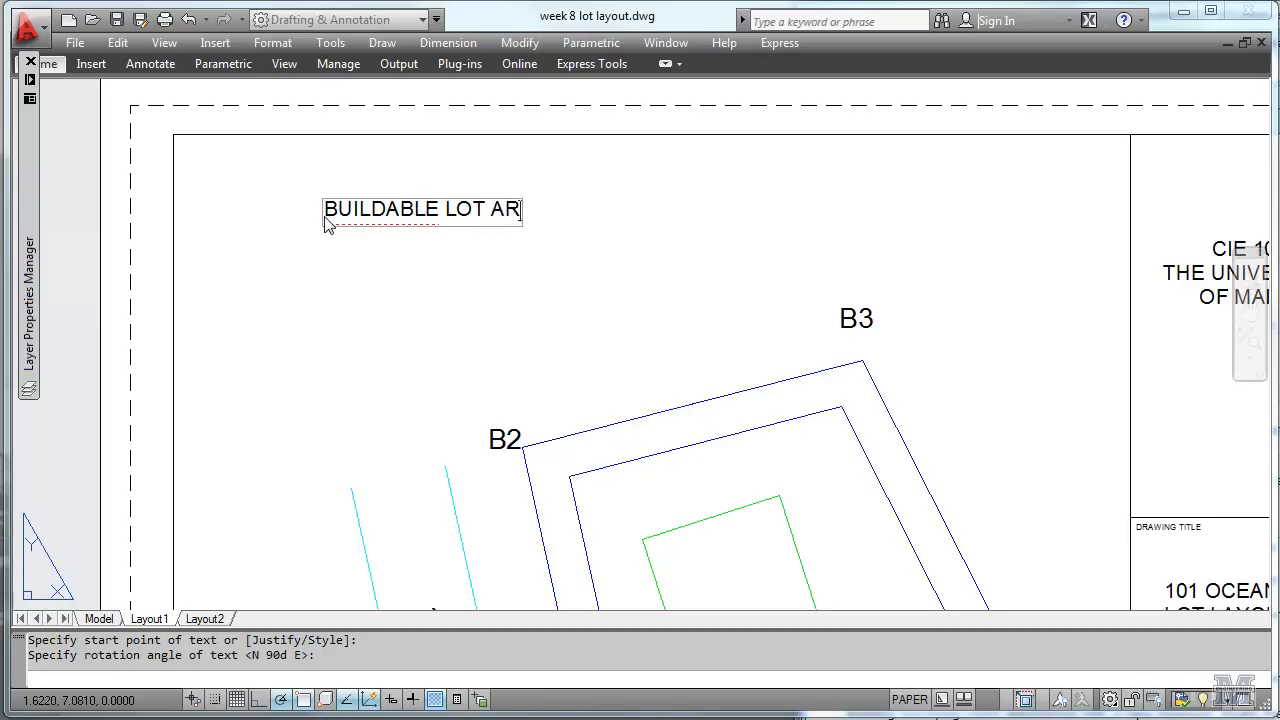
text(EA +)
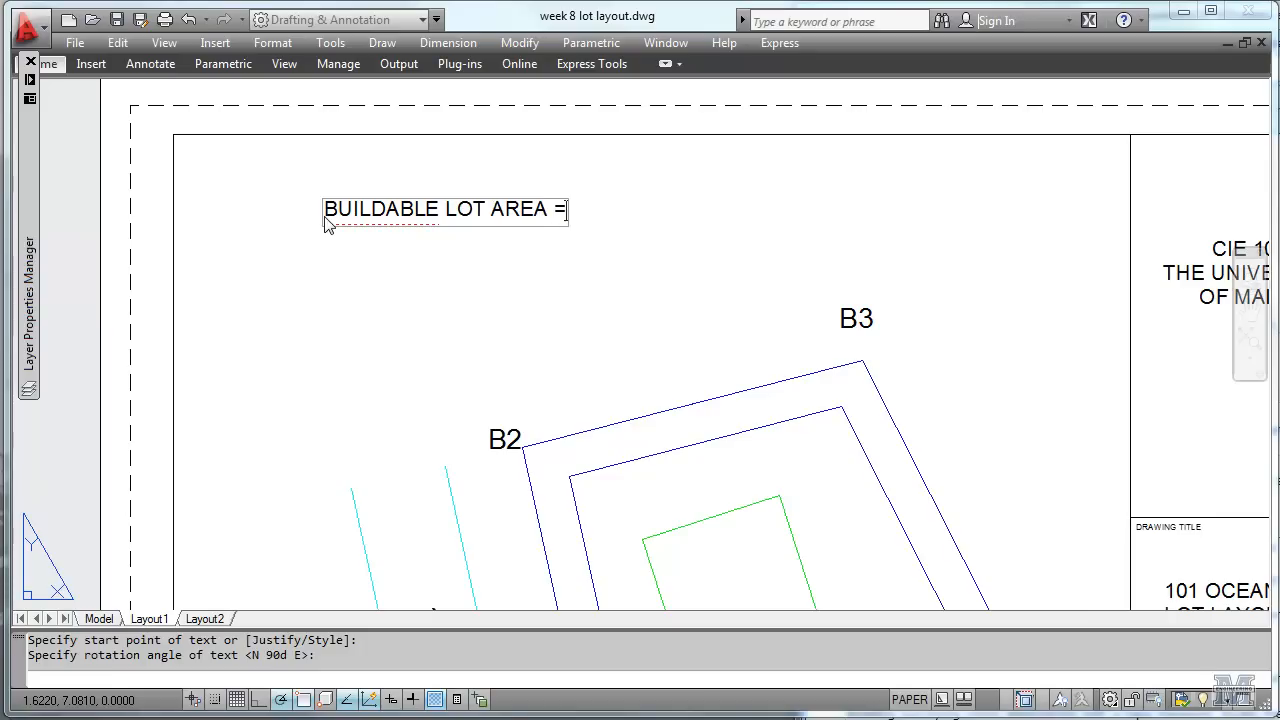
text(5)
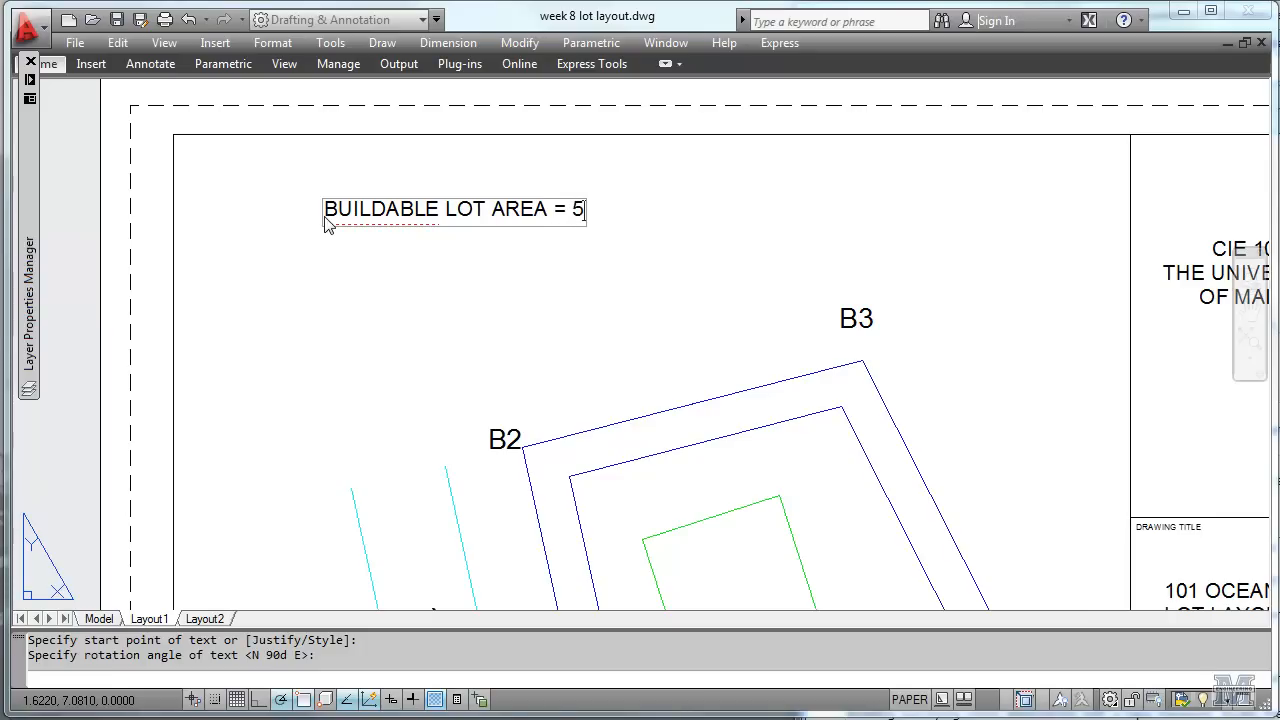
text(8)
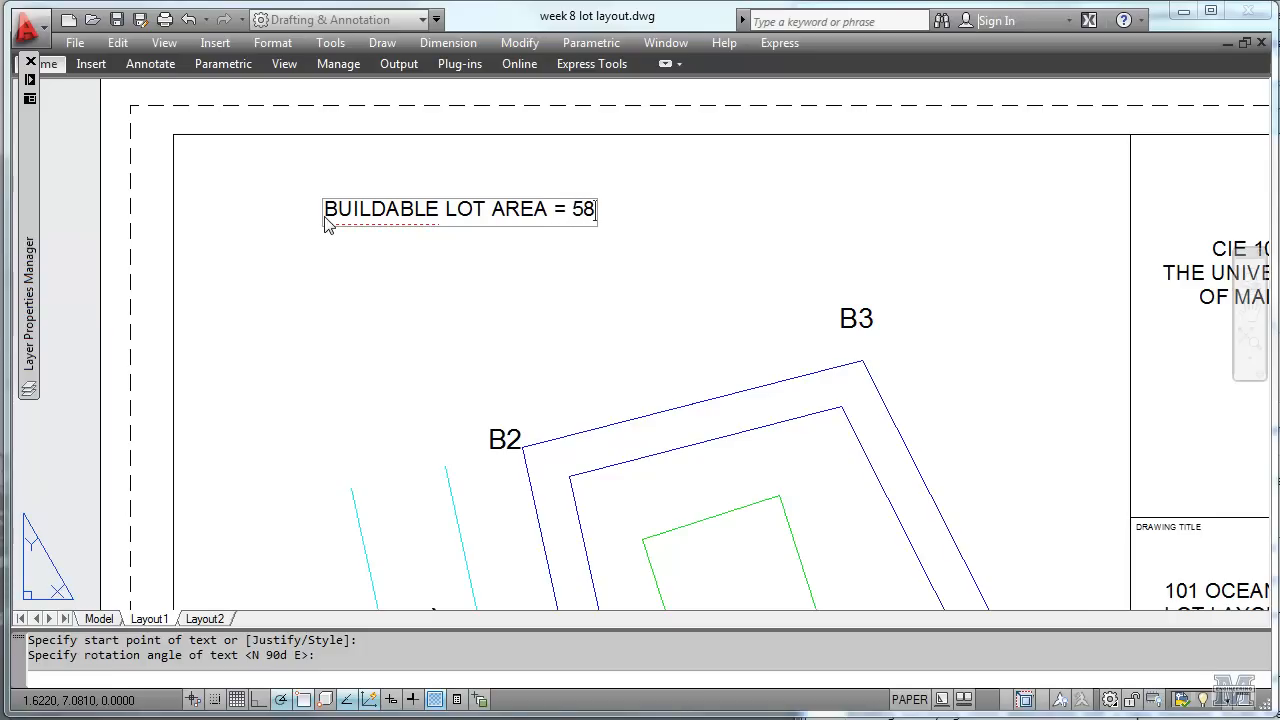
text(58 SF)
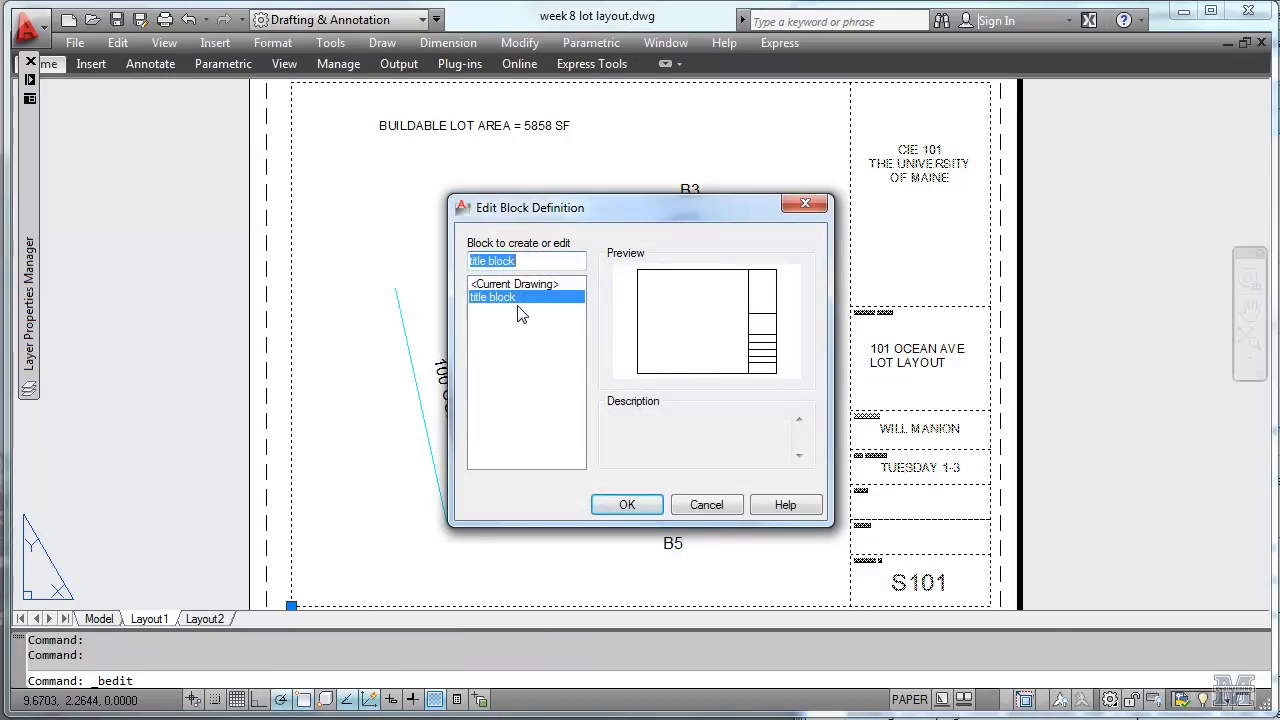
mouse_move(517, 307)
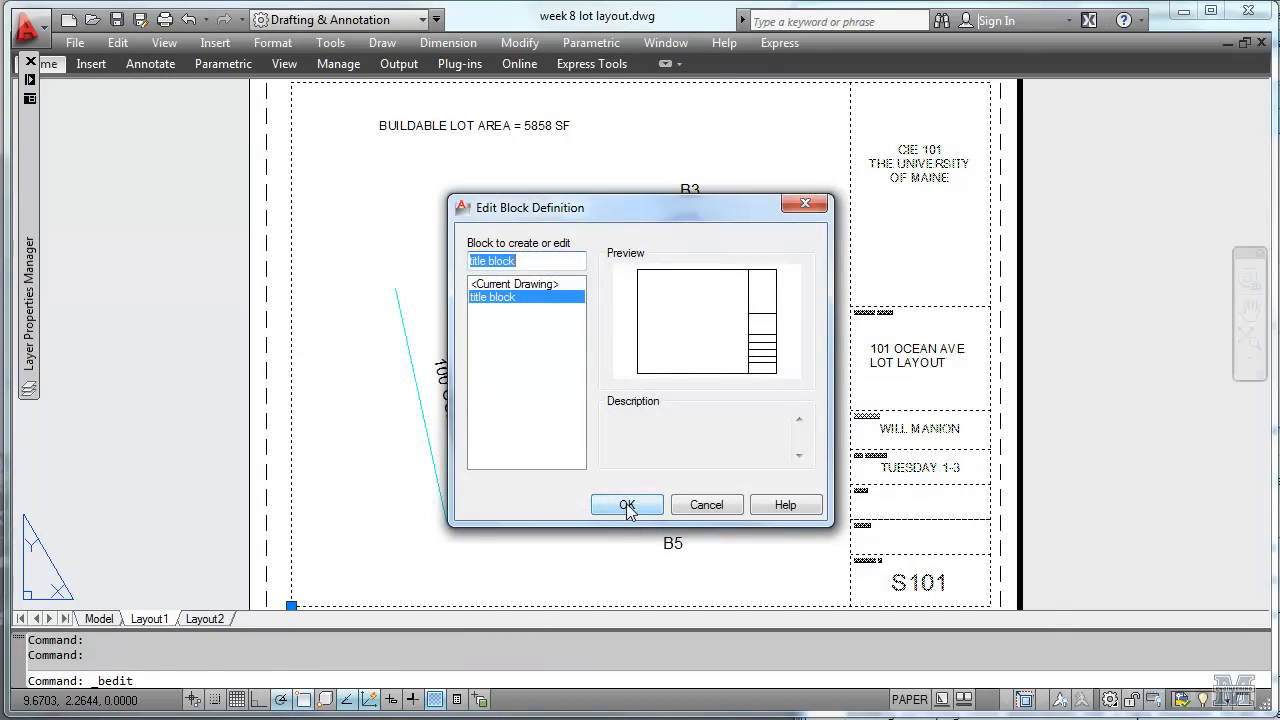
- Change the title block's sheet number from S101 to C101 and close the Block Editor
click(627, 505)
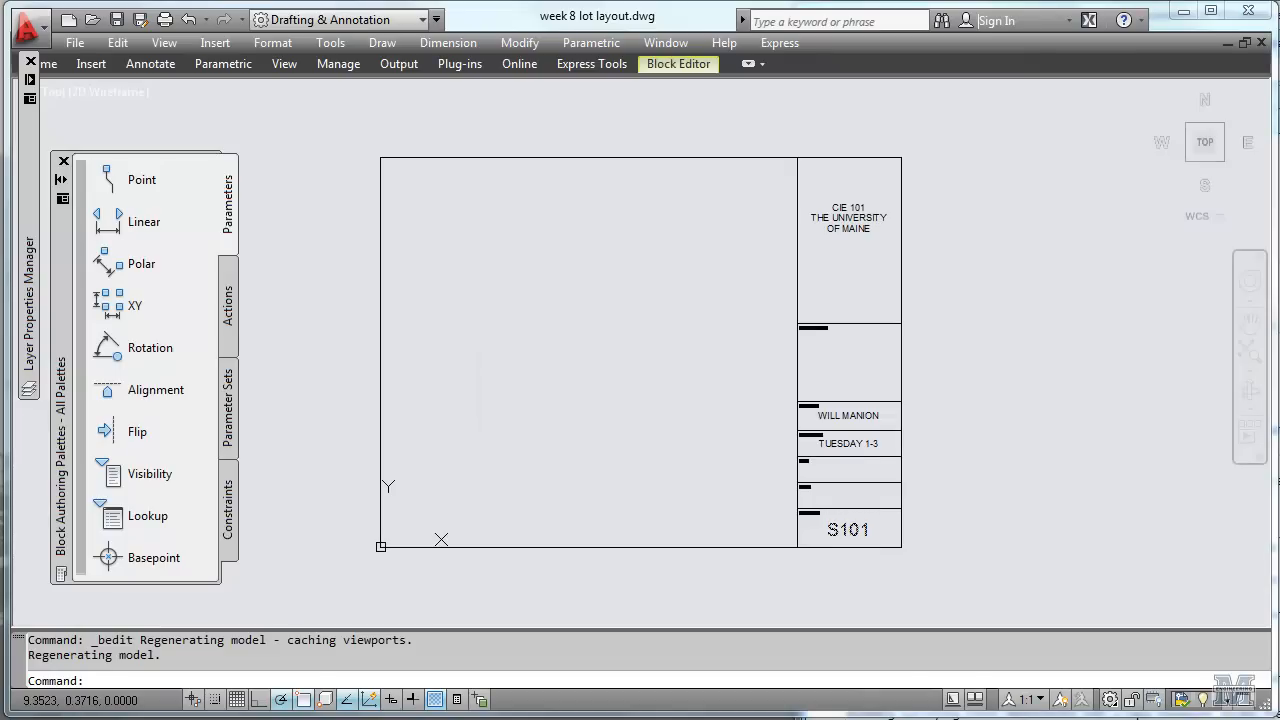
double_click(847, 530)
text(C)
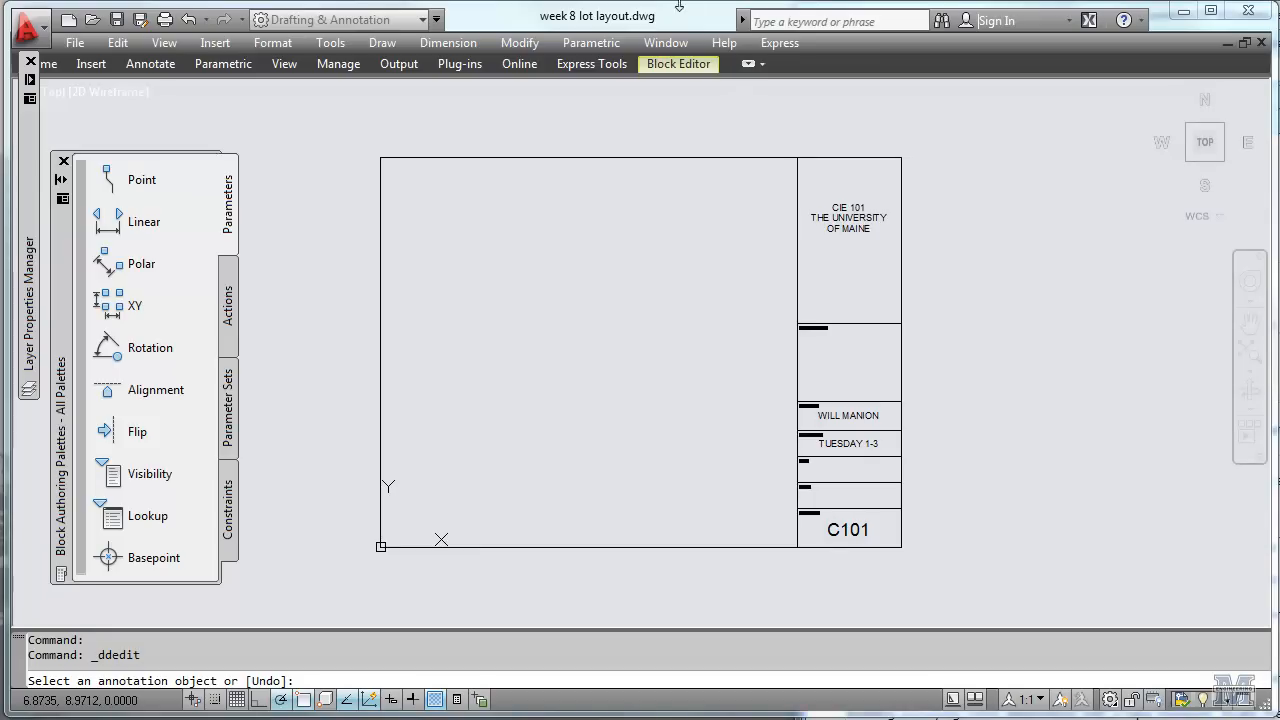
click(678, 63)
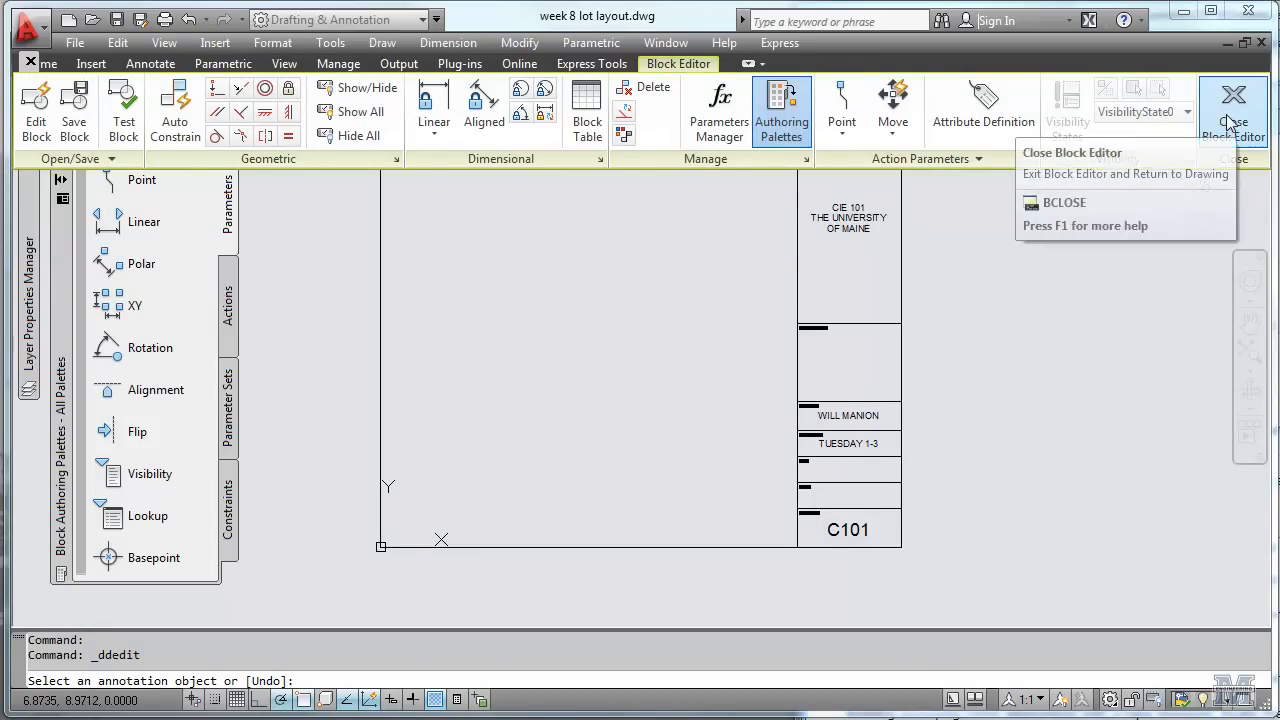
click(1233, 100)
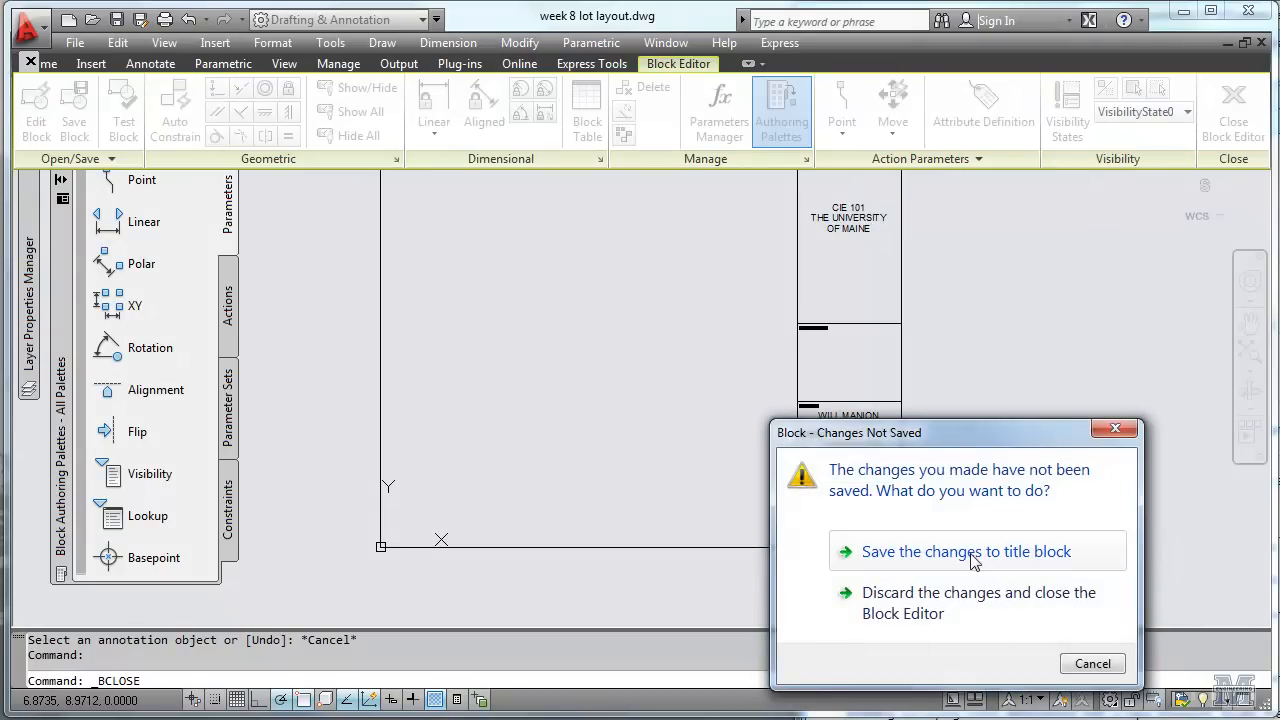